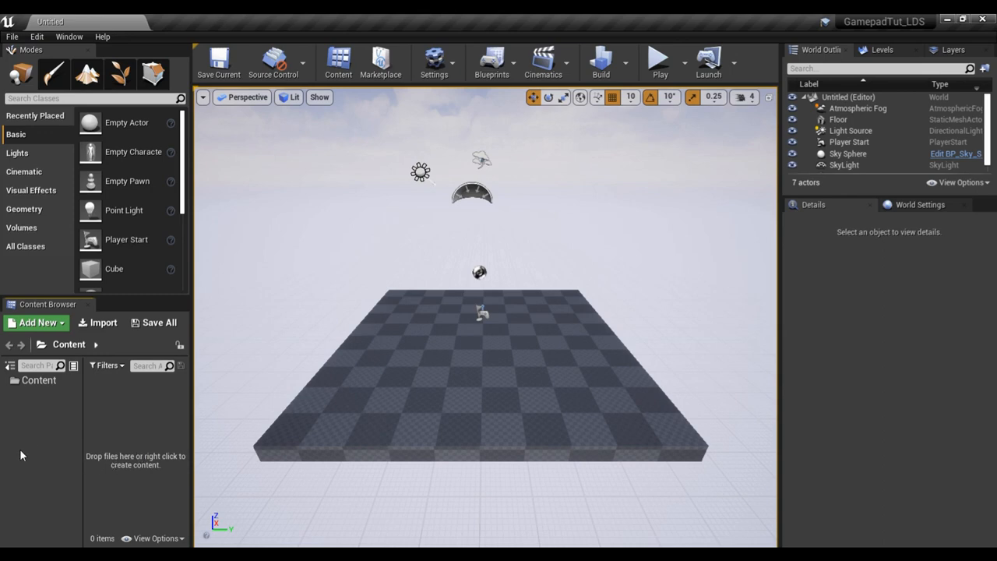
{"action": "mouse_move", "coordinate": [149, 420]}
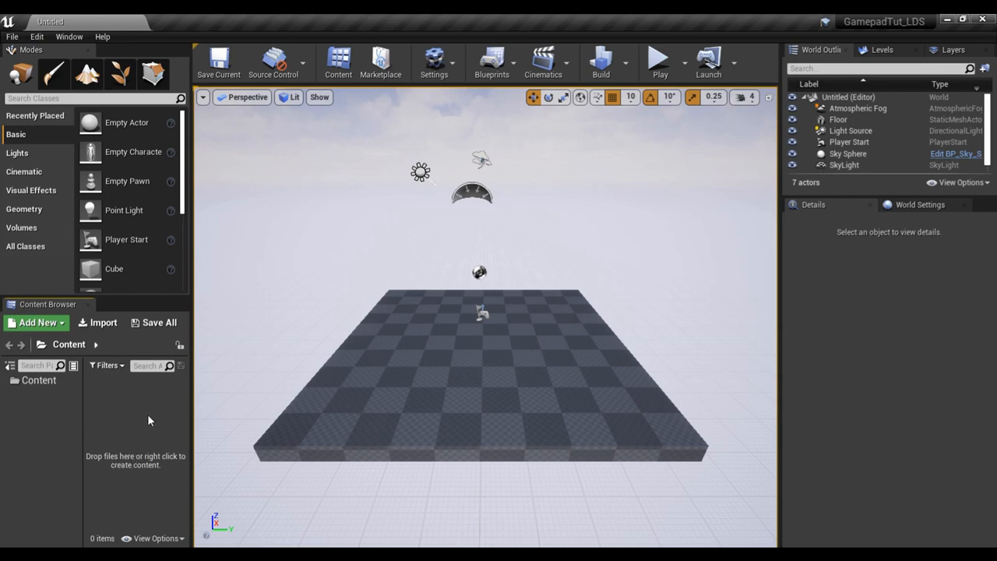
{"action": "mouse_move", "coordinate": [109, 410]}
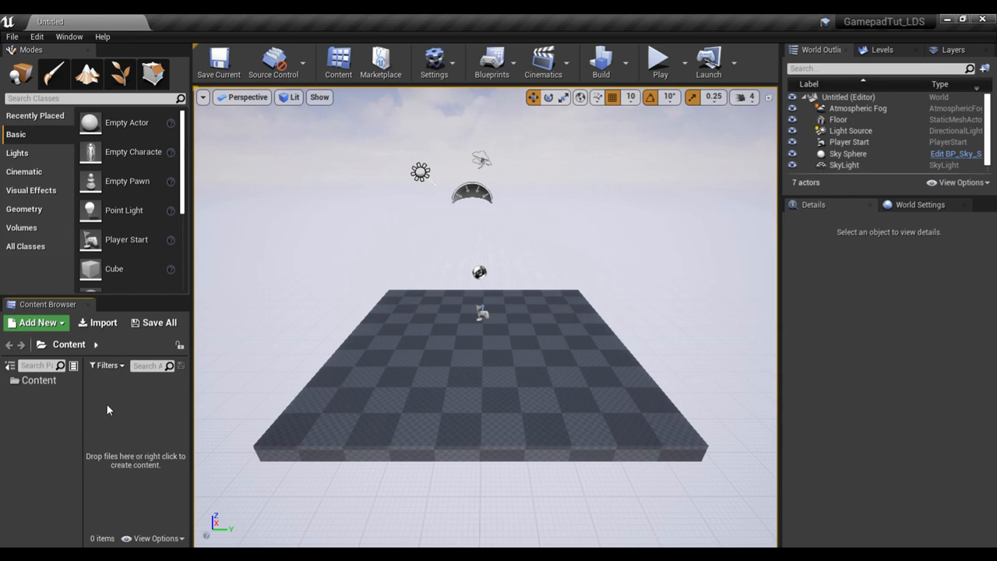
Create a Game Mode Base blueprint class and name it MyGameMode.
{"action": "left_click", "coordinate": [37, 321]}
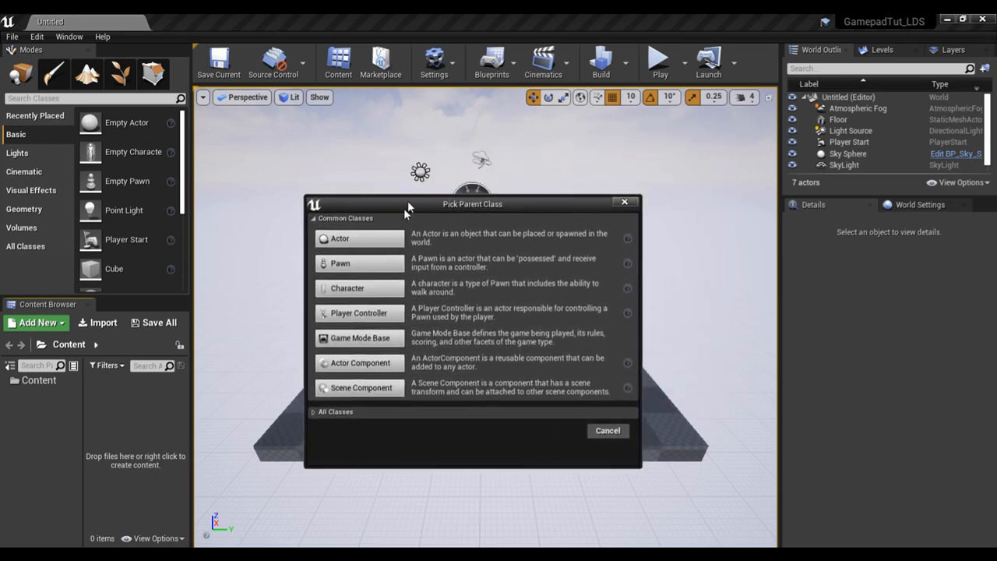
{"action": "left_click_drag", "start_coordinate": [472, 202], "coordinate": [493, 159]}
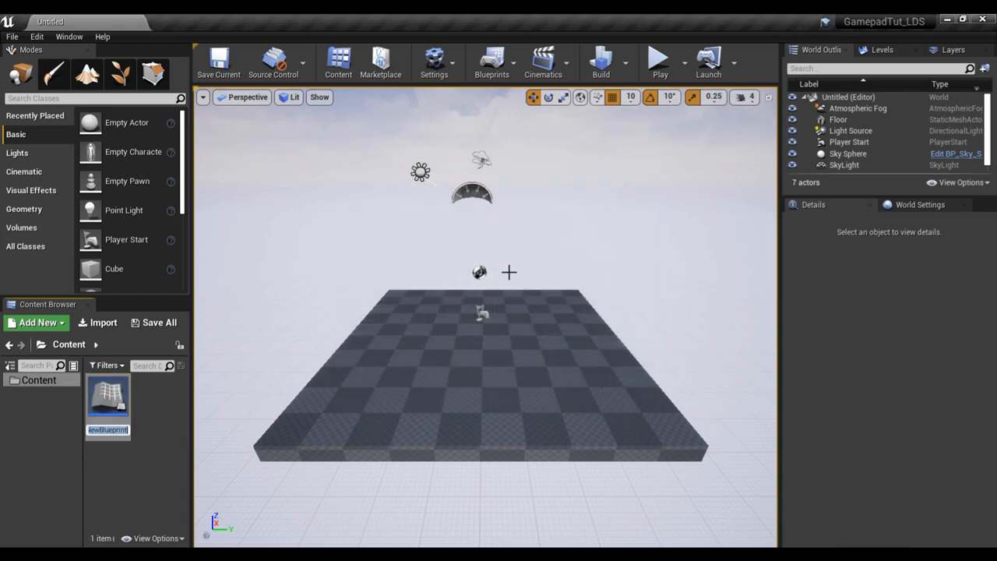
{"action": "type", "text": "MyGameMode"}
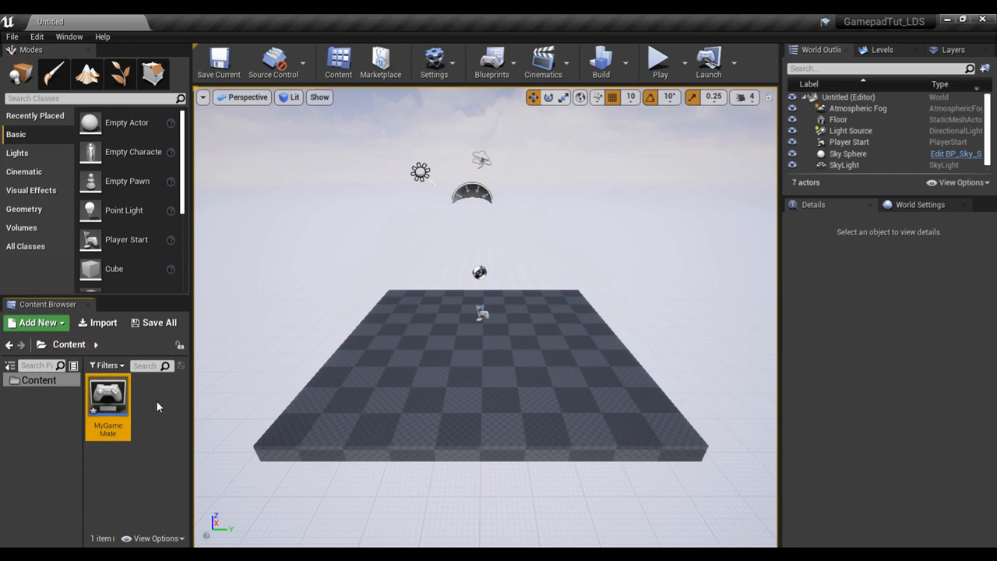
Create a Player Controller blueprint named MyMenuController, then a Widget Blueprint named MenuWidget.
{"action": "left_click", "coordinate": [34, 321]}
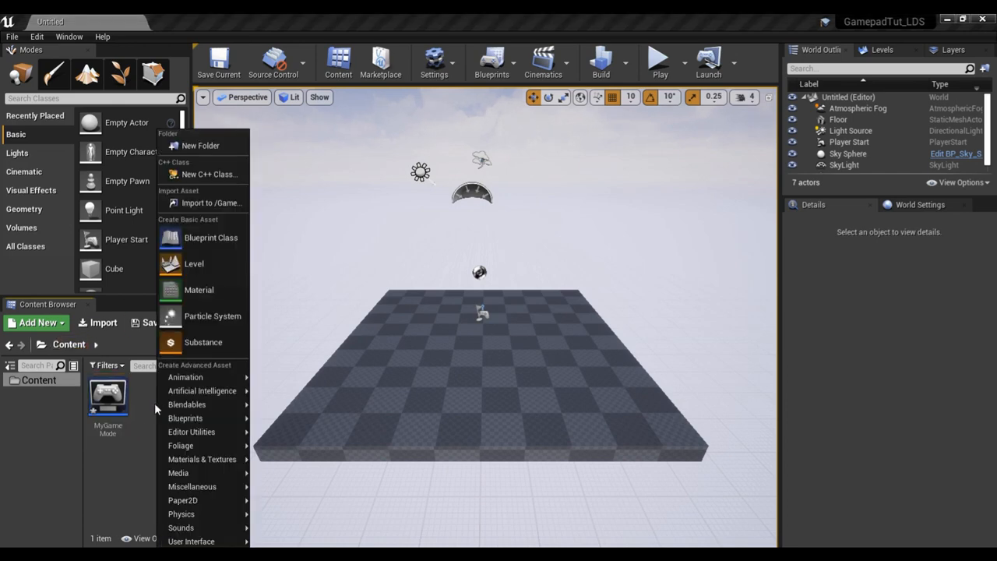
{"action": "mouse_move", "coordinate": [210, 237]}
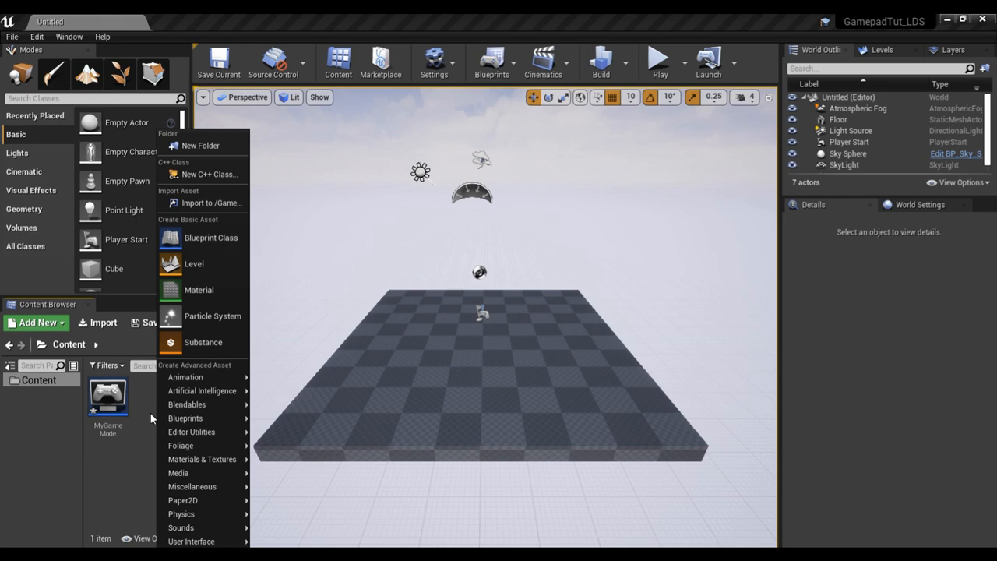
{"action": "mouse_move", "coordinate": [202, 390]}
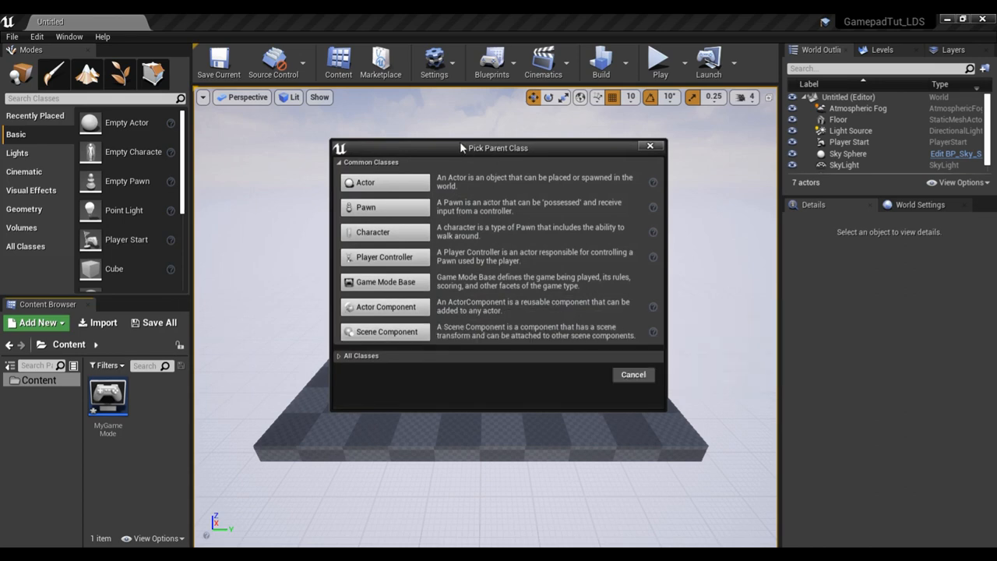
{"action": "mouse_move", "coordinate": [390, 249]}
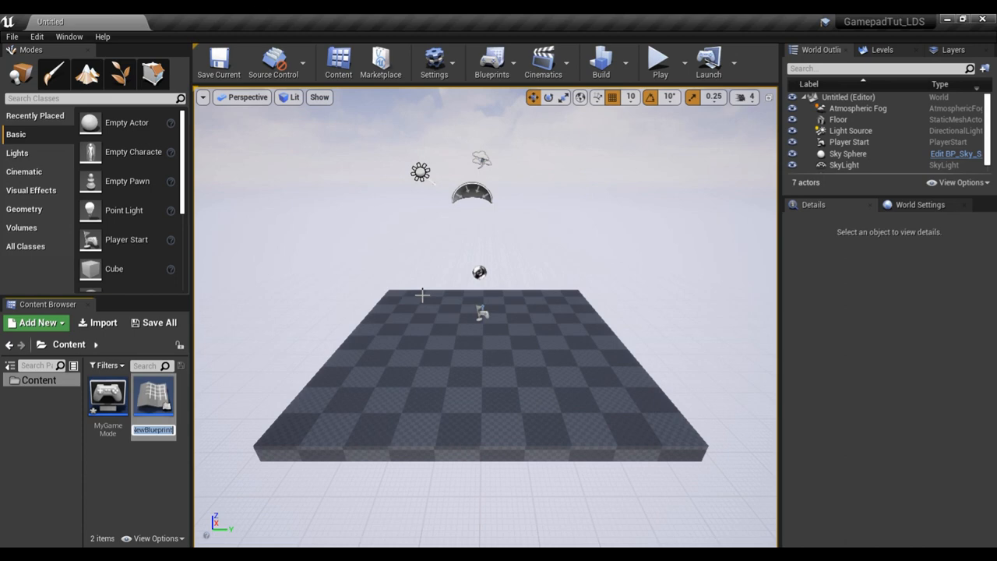
{"action": "type", "text": "Menu"}
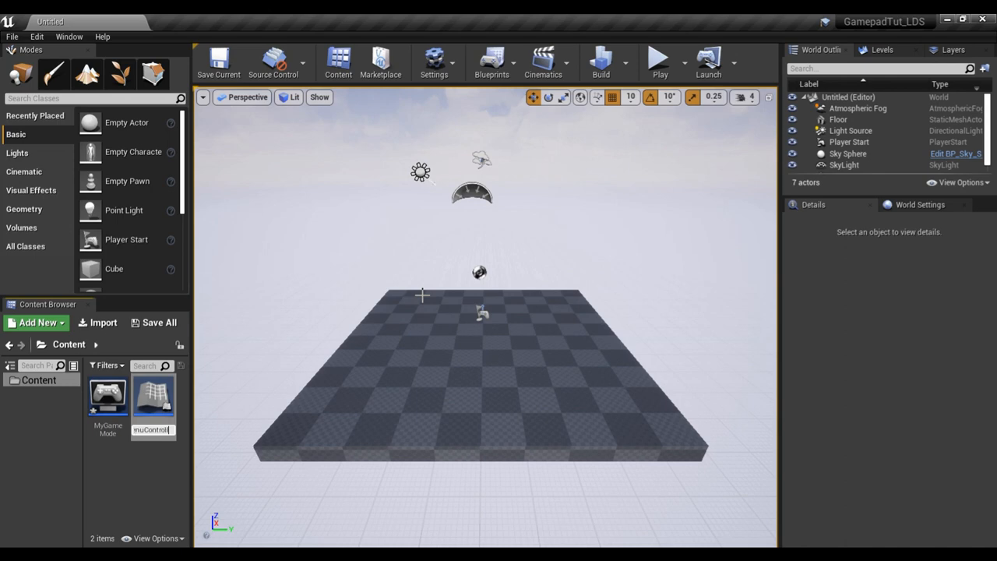
{"action": "left_click", "coordinate": [152, 396]}
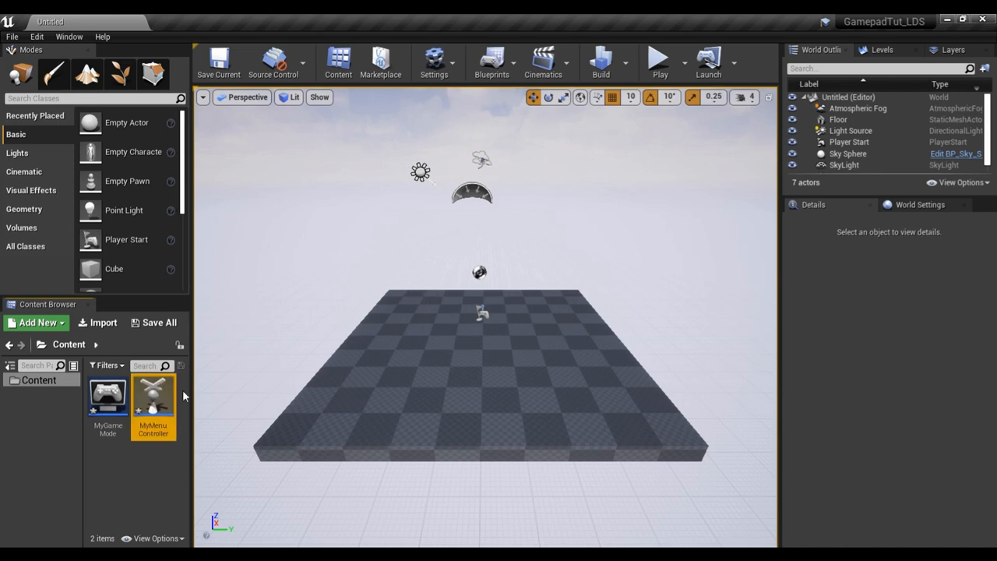
{"action": "mouse_move", "coordinate": [153, 398]}
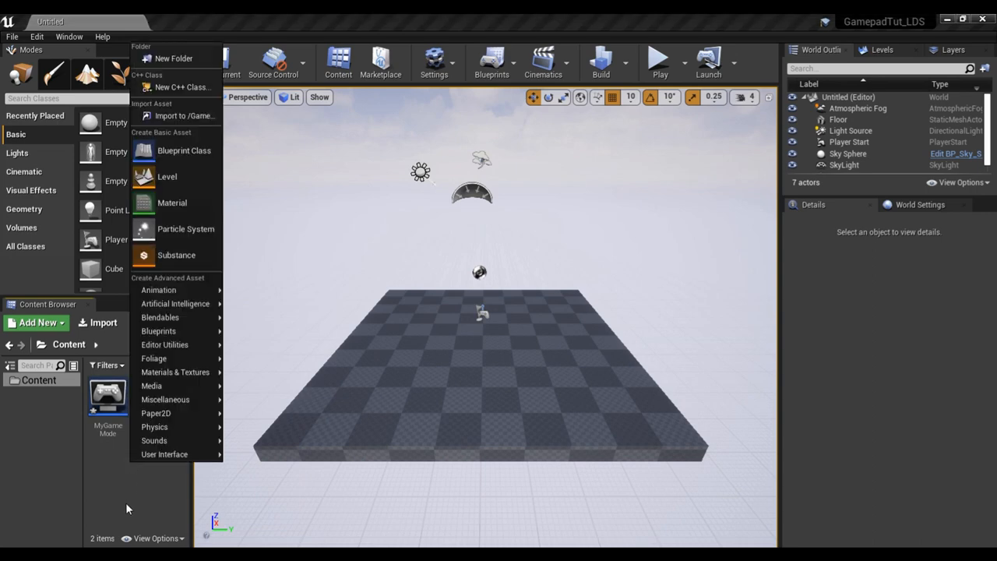
{"action": "mouse_move", "coordinate": [152, 359]}
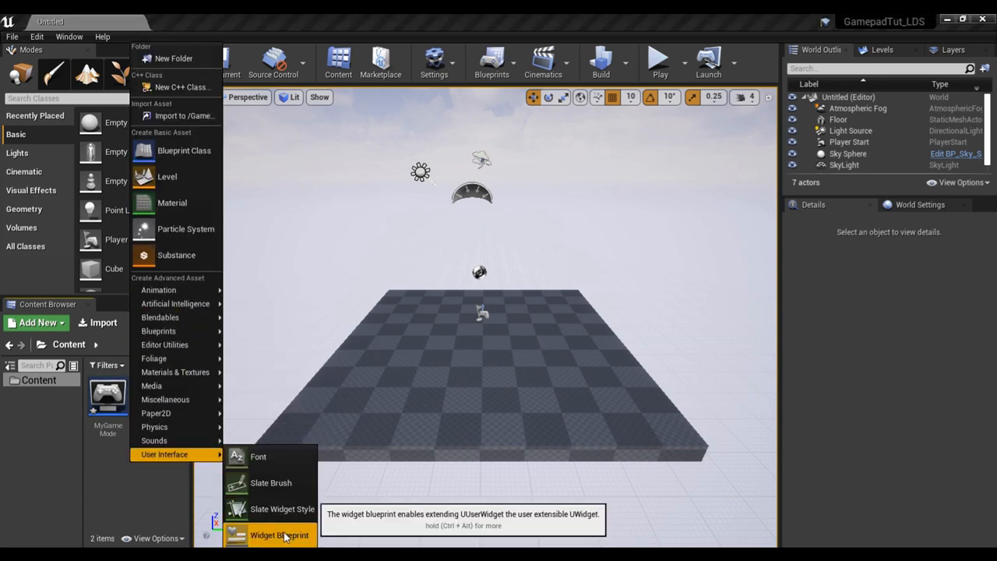
{"action": "left_click", "coordinate": [279, 536]}
{"action": "type", "text": "MenuWidget"}
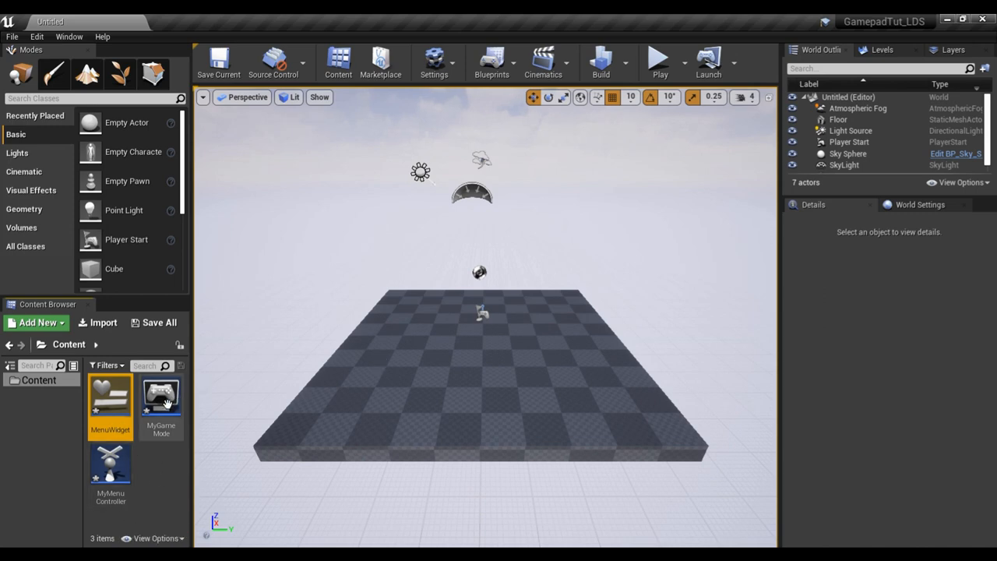
Set Default GameMode to MyGameMode in Project Settings > Maps & Modes.
{"action": "left_click", "coordinate": [161, 397]}
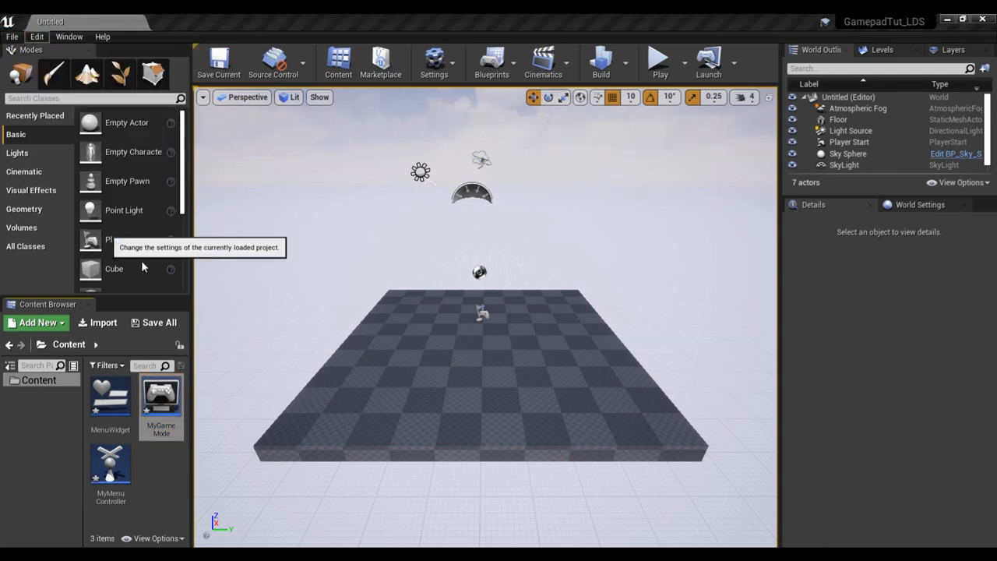
{"action": "left_click", "coordinate": [433, 62]}
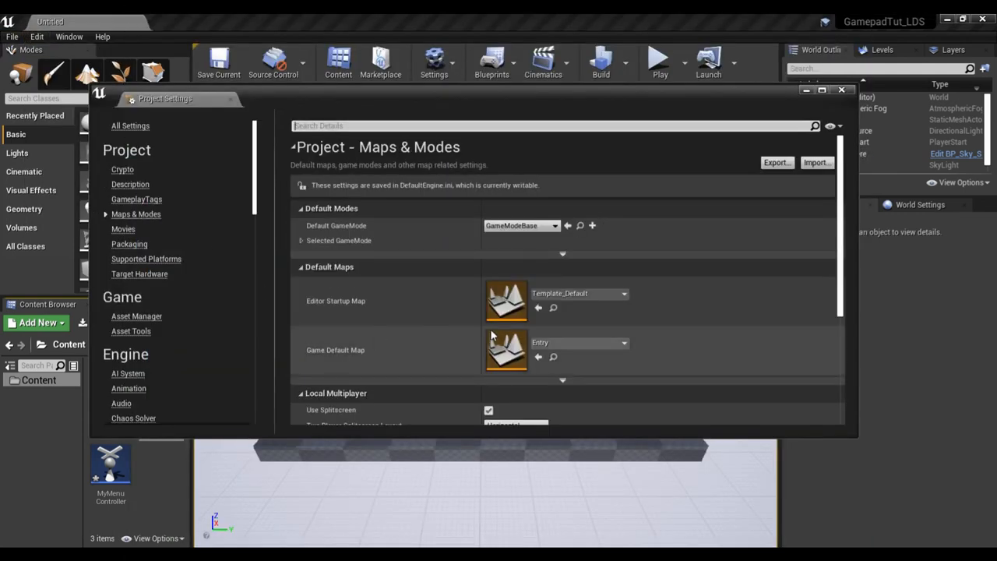
{"action": "left_click", "coordinate": [517, 224]}
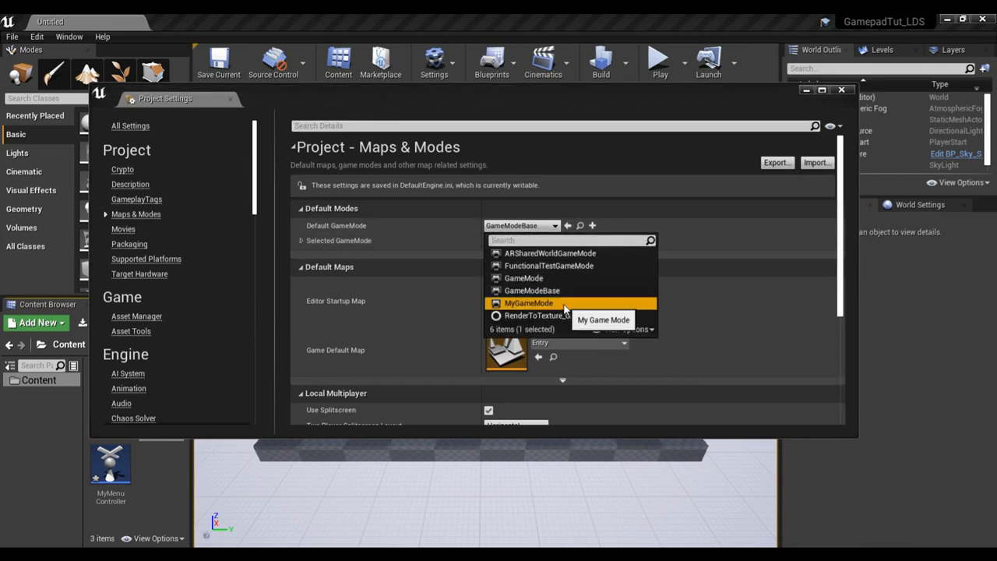
{"action": "left_click", "coordinate": [528, 302]}
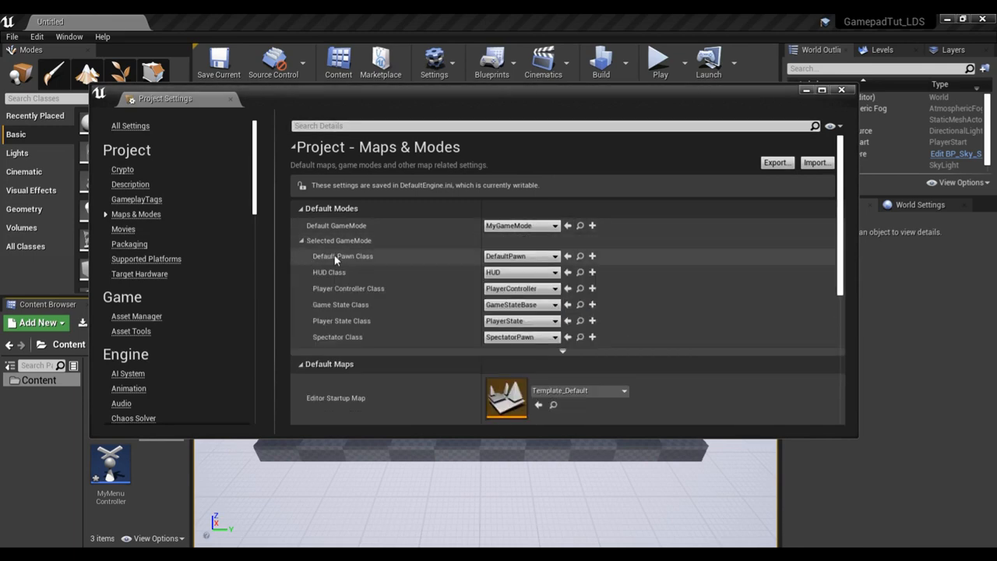
{"action": "mouse_move", "coordinate": [467, 278]}
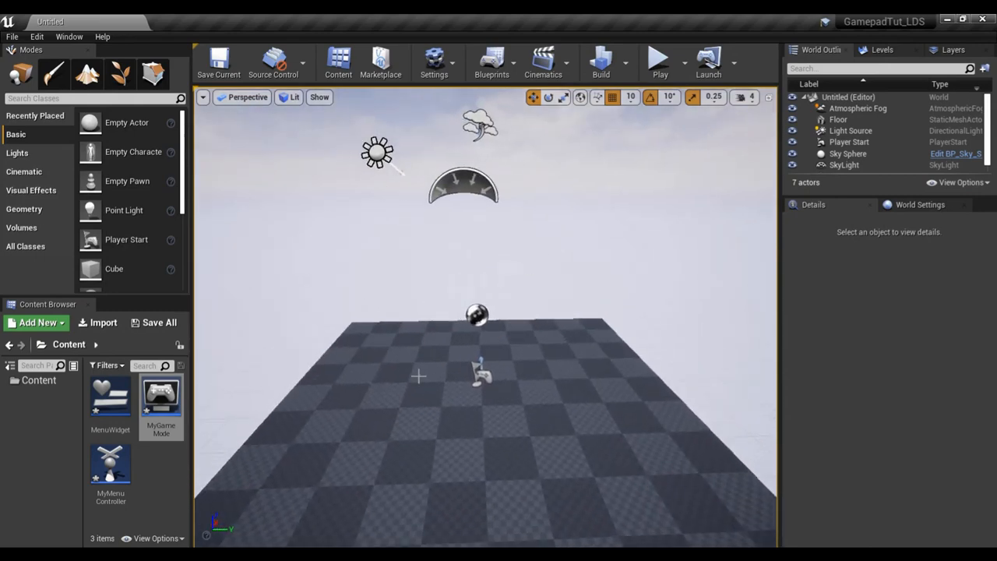
Start a new empty level and save it as MainMenu in the Content folder.
{"action": "left_click", "coordinate": [12, 38]}
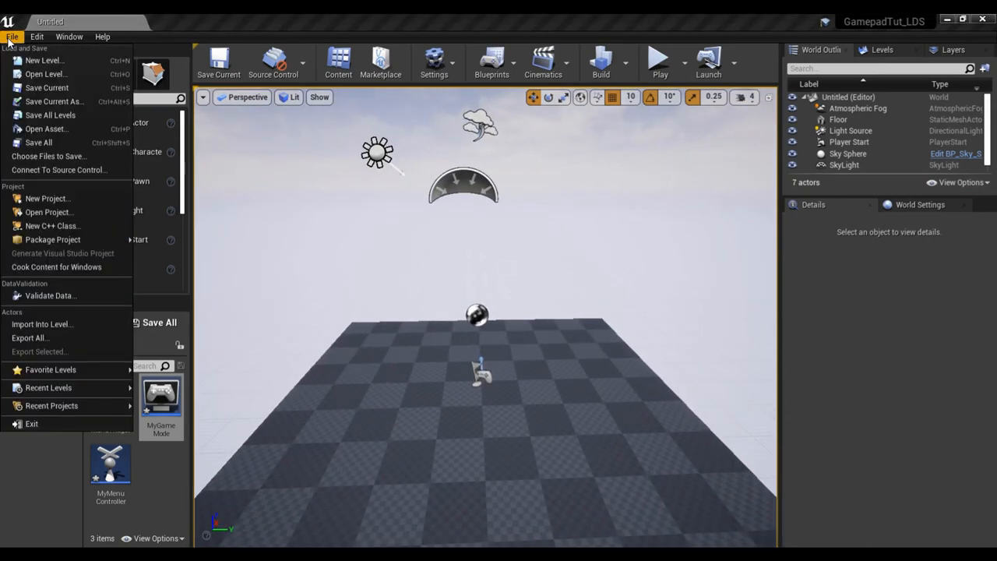
{"action": "left_click", "coordinate": [43, 60]}
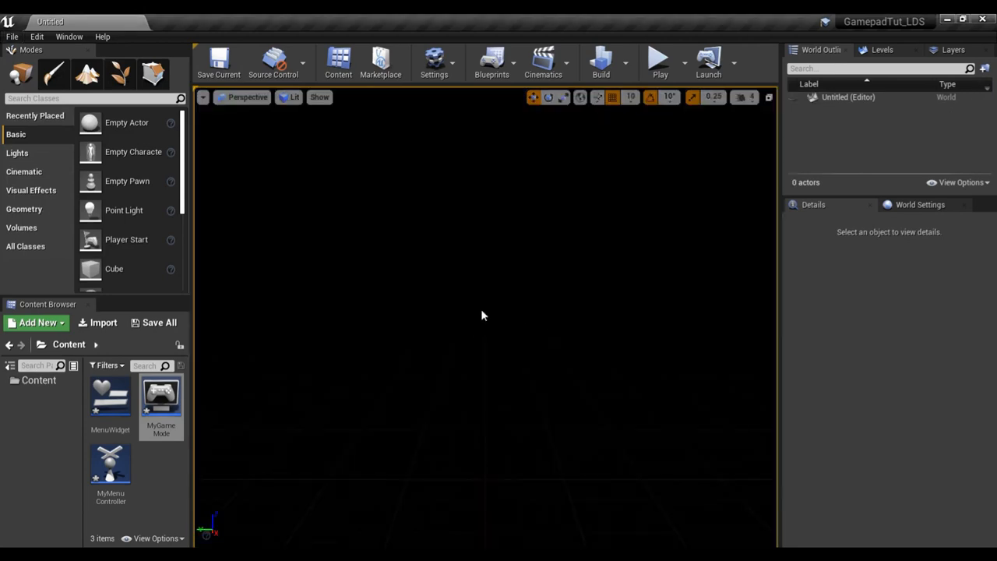
{"action": "mouse_move", "coordinate": [521, 193]}
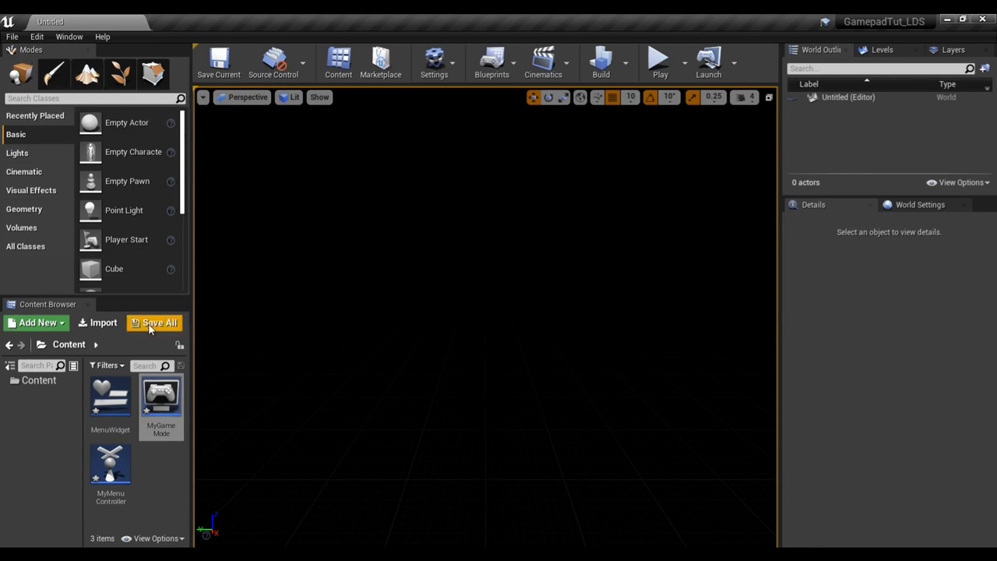
{"action": "left_click", "coordinate": [159, 323]}
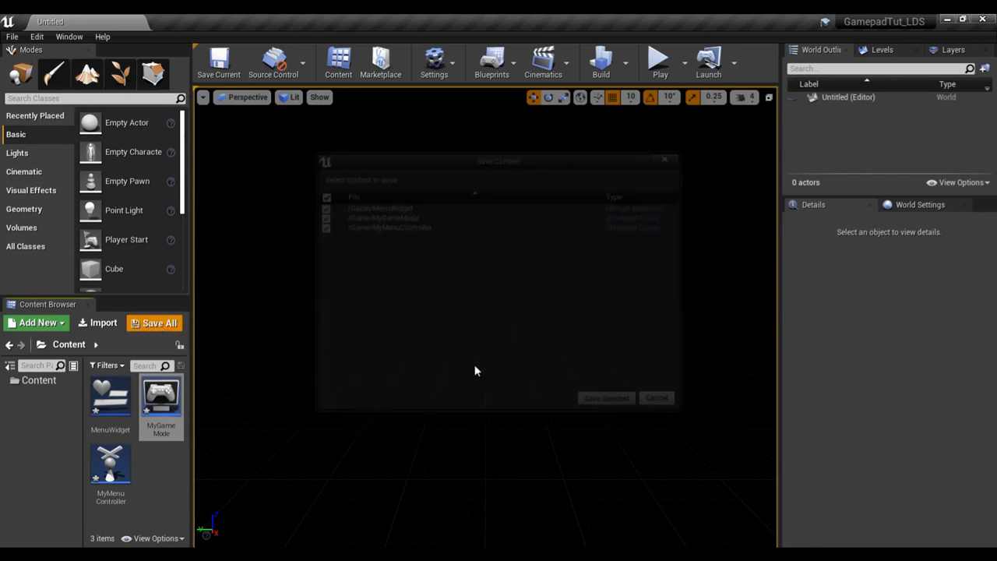
{"action": "left_click", "coordinate": [13, 38]}
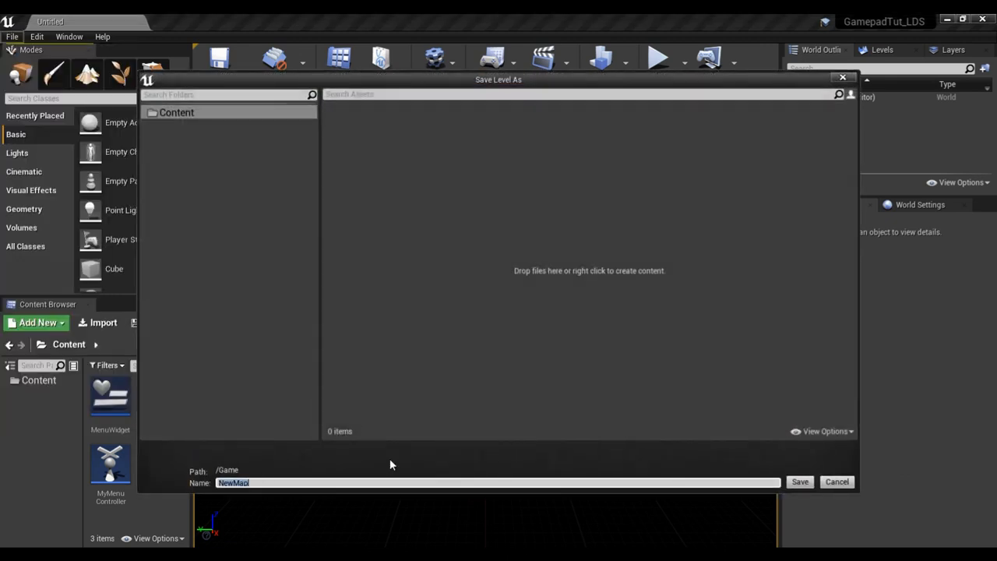
{"action": "type", "text": "Menu"}
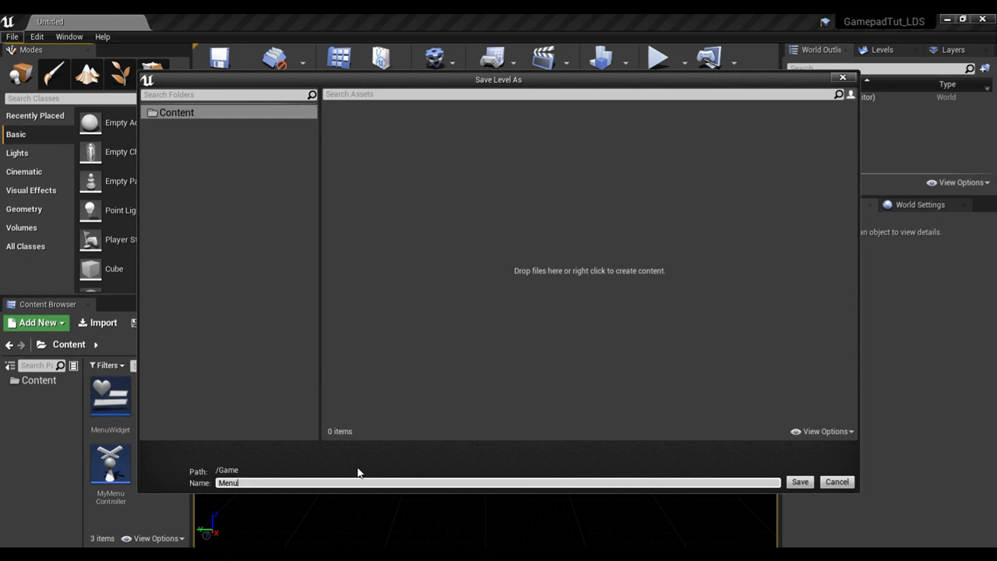
{"action": "left_click", "coordinate": [799, 482]}
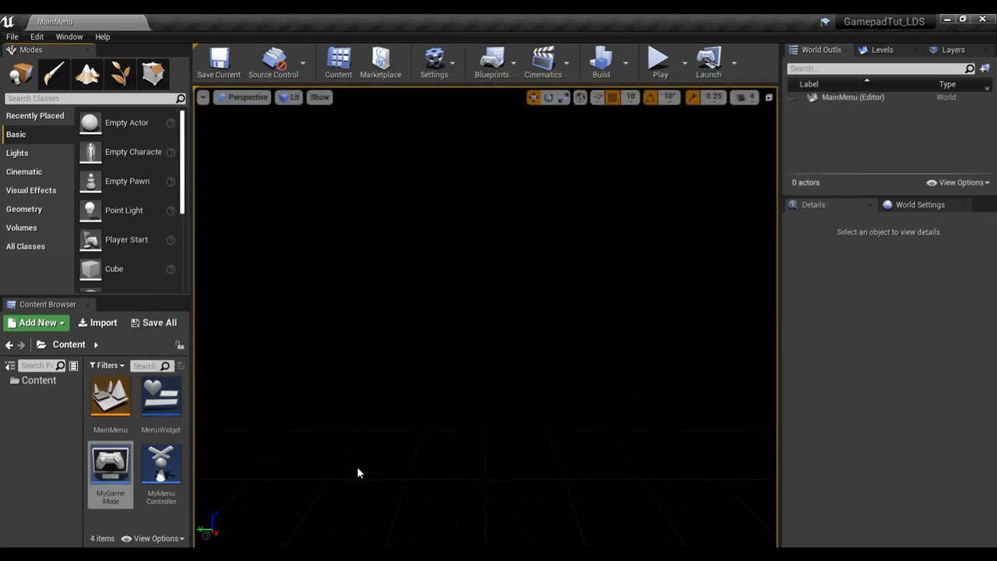
{"action": "mouse_move", "coordinate": [174, 427]}
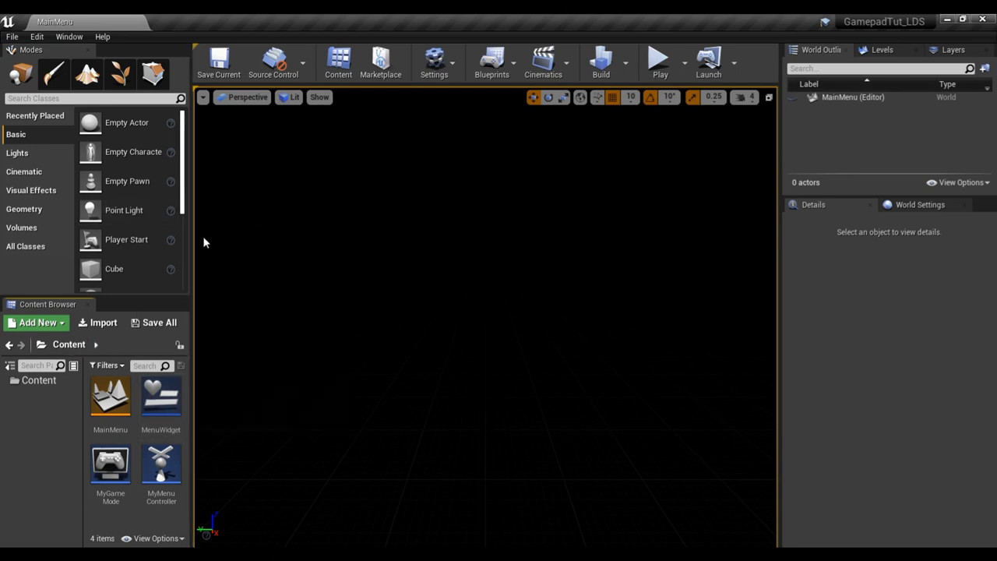
Set the MainMenu level's GameMode Override to MyMenuGameMode in World Settings.
{"action": "left_click", "coordinate": [109, 399]}
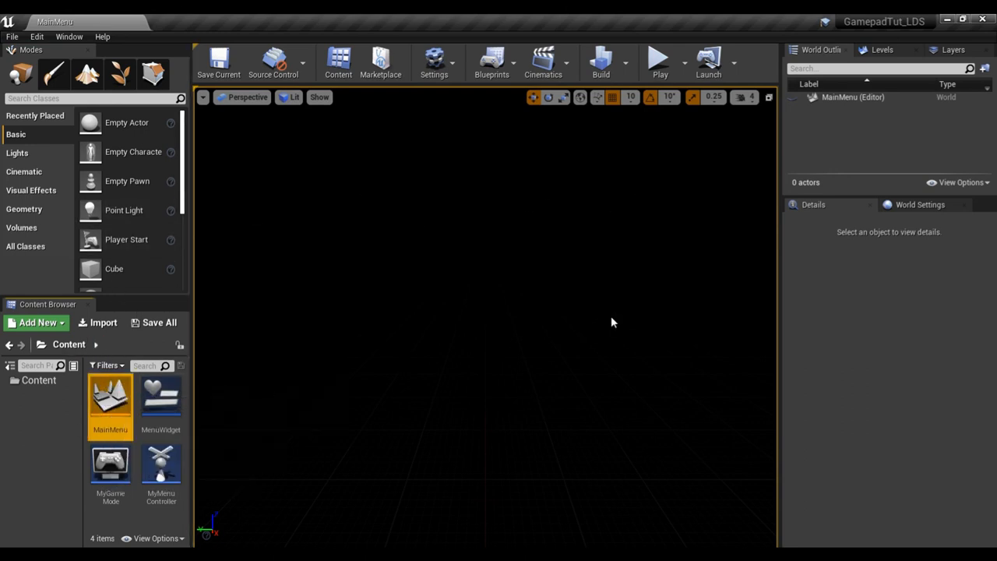
{"action": "left_click", "coordinate": [919, 204]}
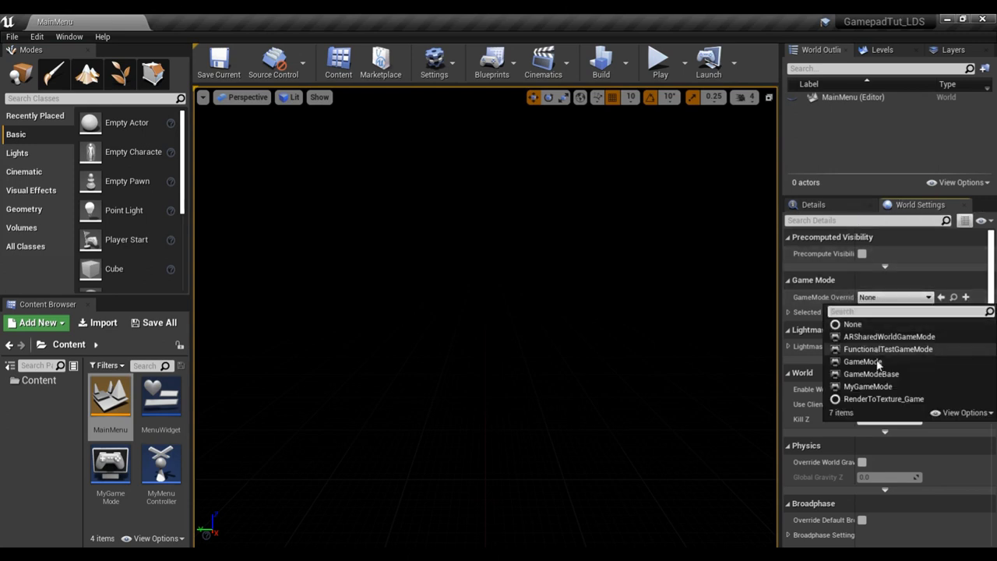
{"action": "left_click", "coordinate": [868, 387]}
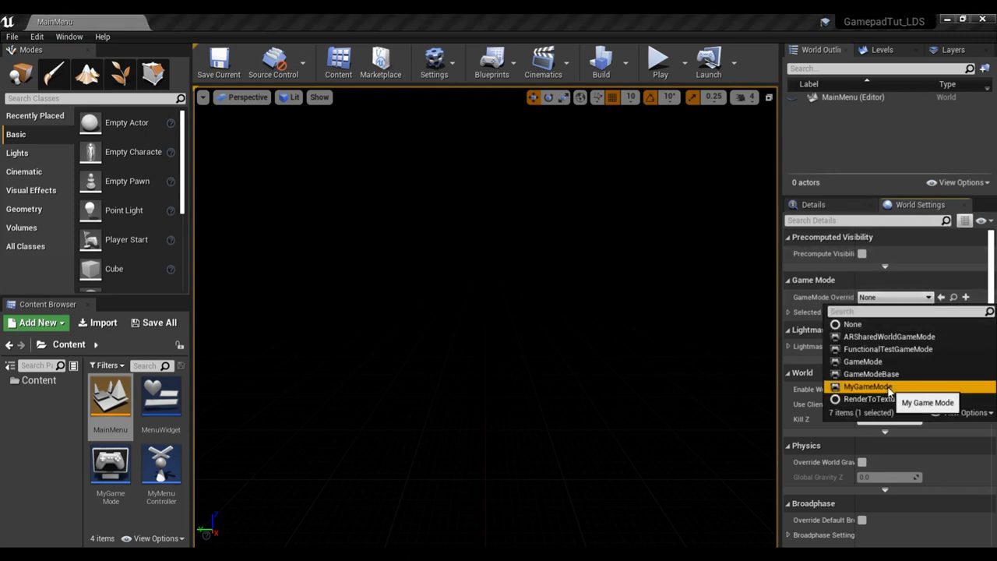
{"action": "left_click", "coordinate": [870, 386]}
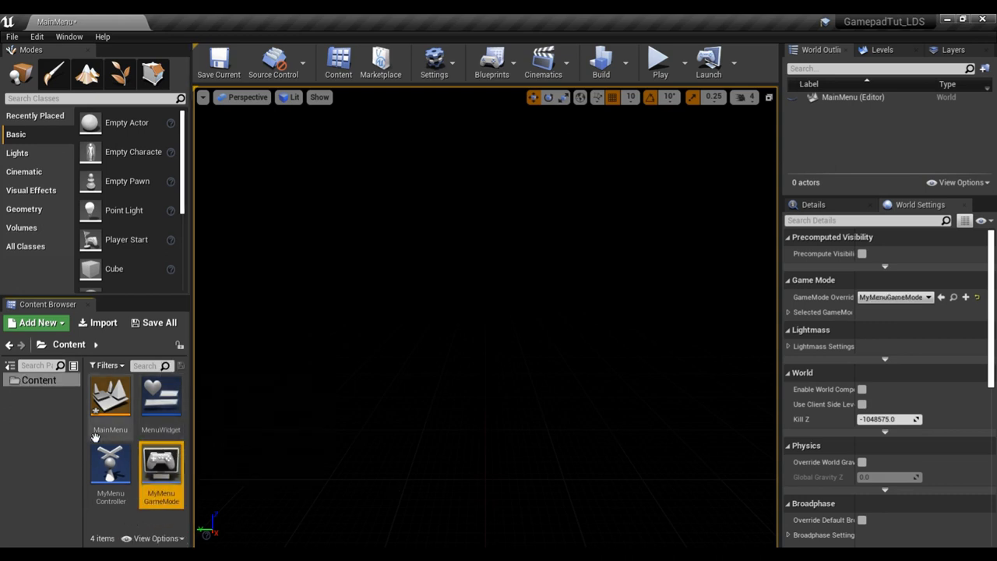
{"action": "mouse_move", "coordinate": [160, 397]}
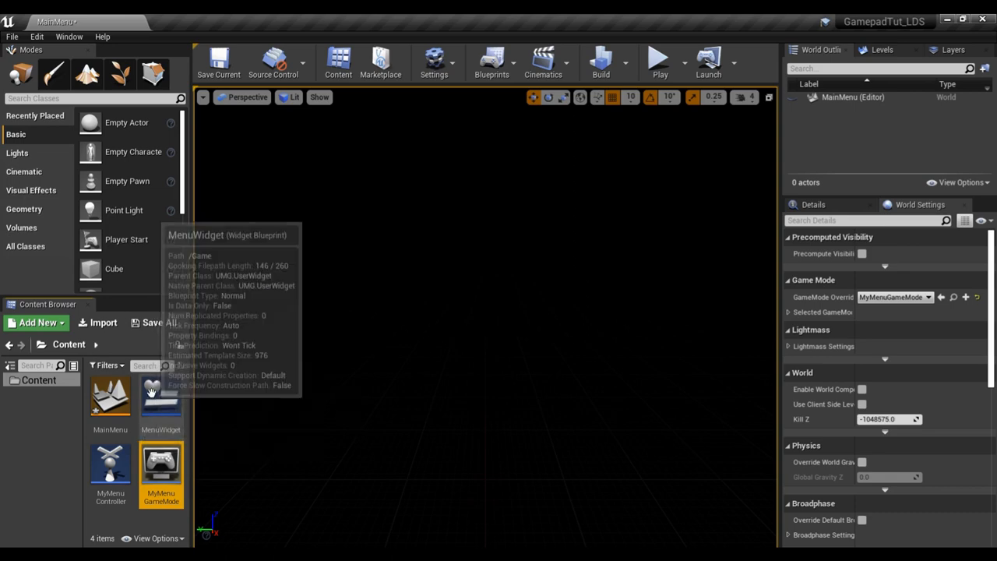
Drag a Vertical Box onto MenuWidget's canvas, centre-anchored at 0,0 with 0.5 alignment.
{"action": "double_click", "coordinate": [161, 396]}
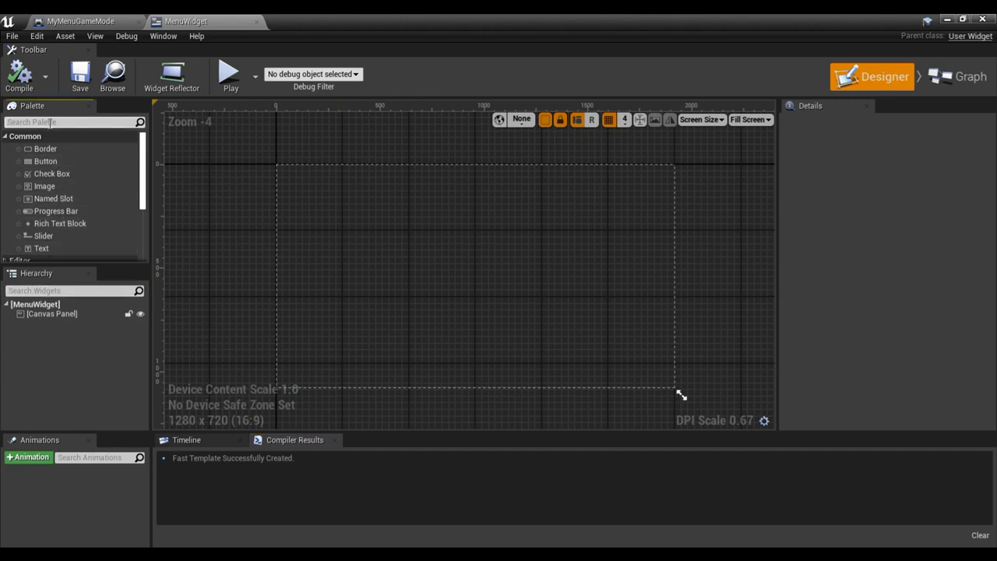
{"action": "type", "text": "verti"}
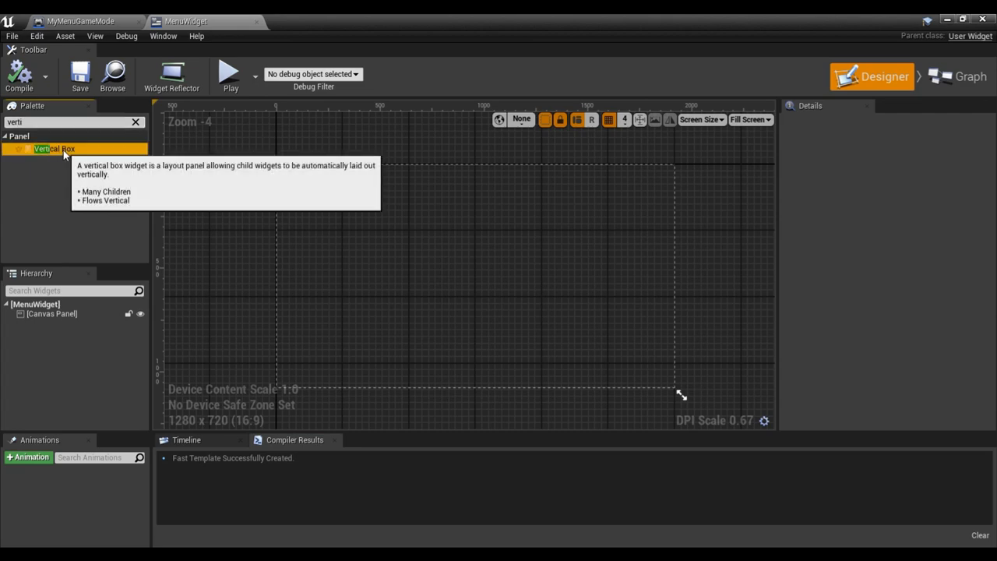
{"action": "left_click_drag", "start_coordinate": [54, 150], "coordinate": [473, 280]}
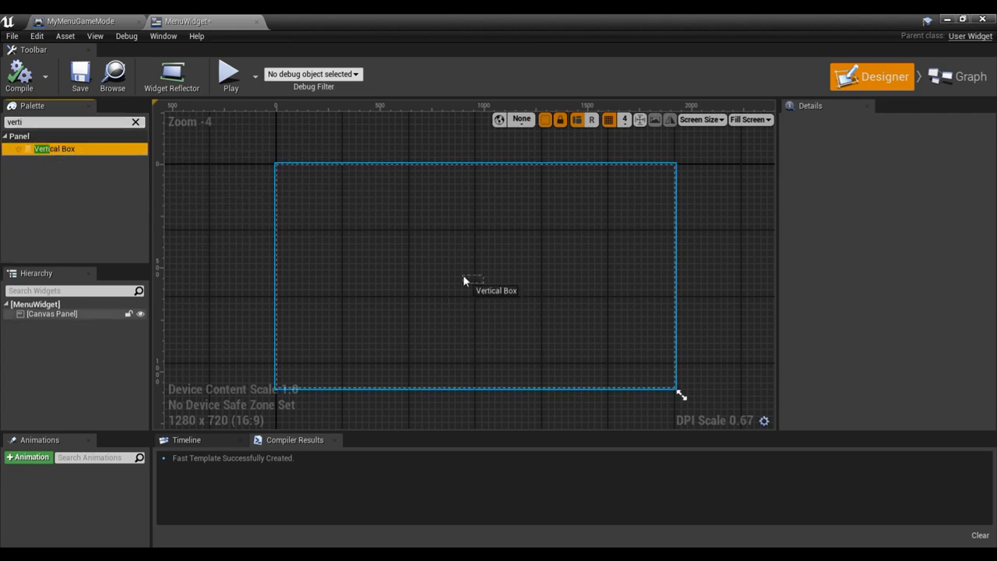
{"action": "left_click_drag", "start_coordinate": [53, 150], "coordinate": [474, 262]}
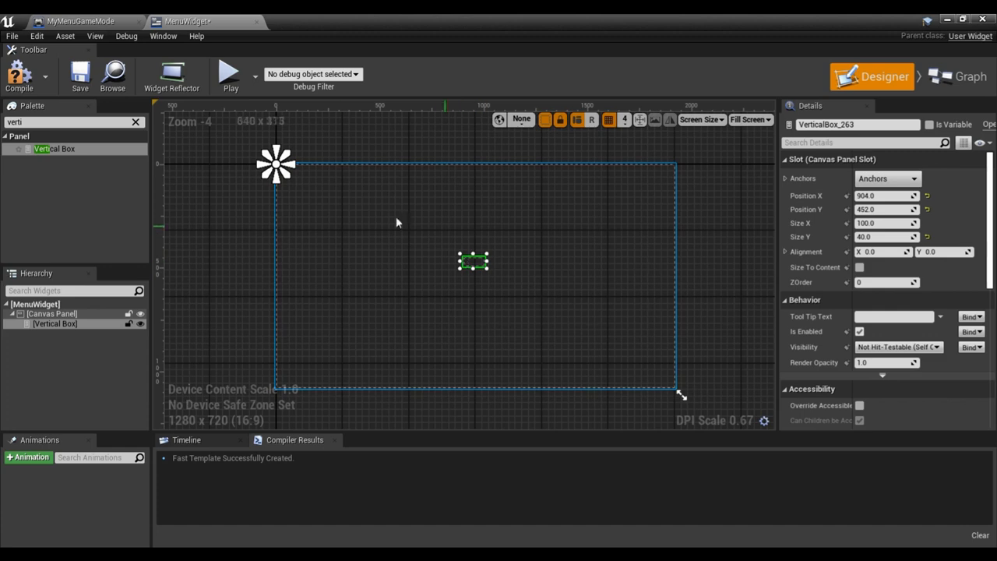
{"action": "mouse_move", "coordinate": [482, 252]}
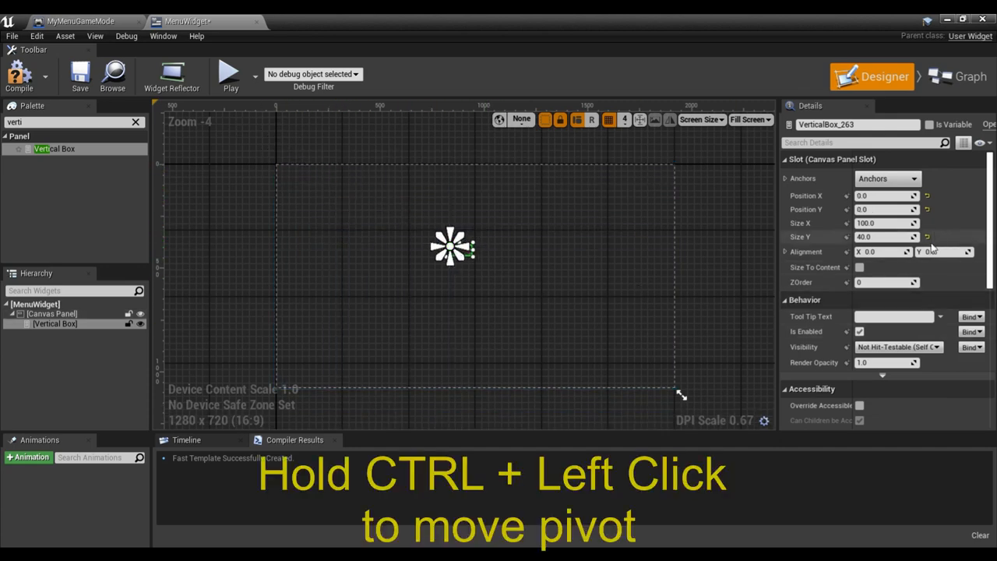
{"action": "left_click", "coordinate": [885, 252]}
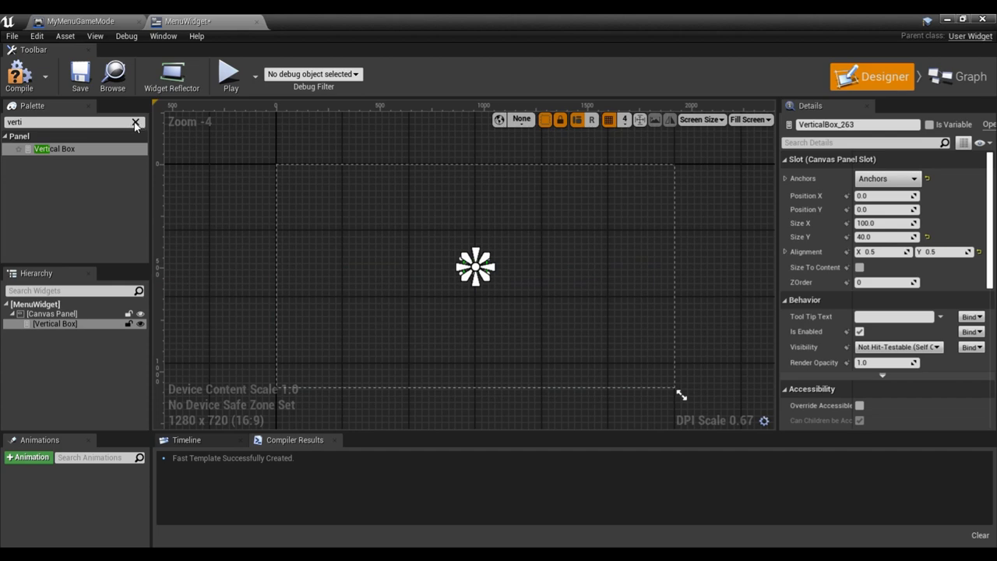
{"action": "left_click", "coordinate": [134, 121]}
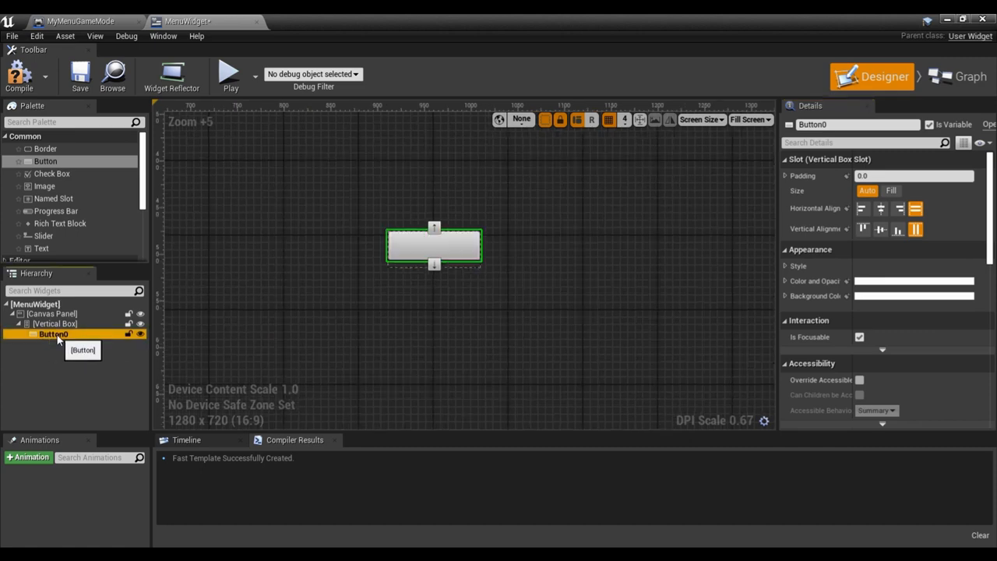
Wrap Button0 in a Size Box with Width and Height Override of 50.0.
{"action": "right_click", "coordinate": [53, 334]}
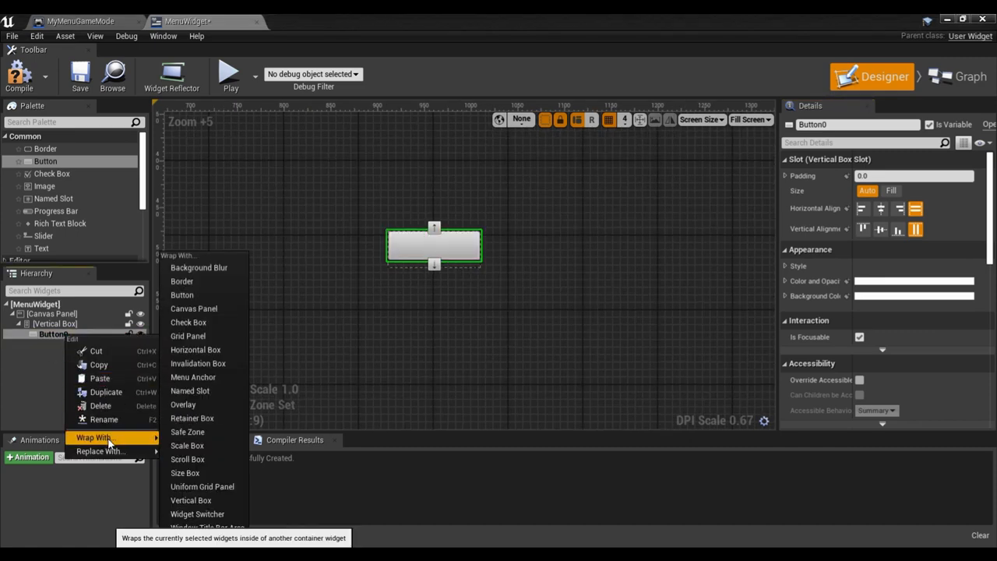
{"action": "mouse_move", "coordinate": [183, 473]}
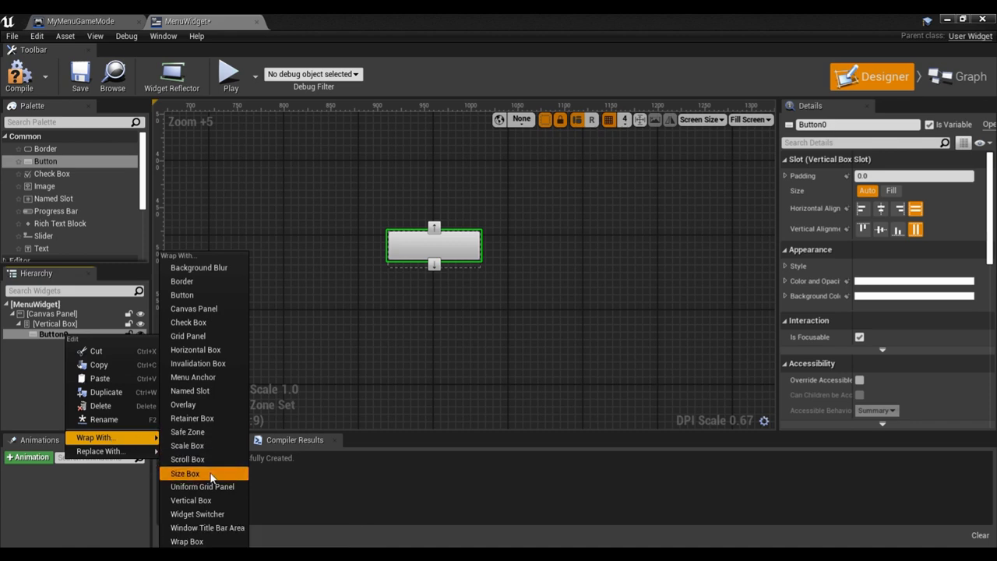
{"action": "left_click", "coordinate": [184, 474]}
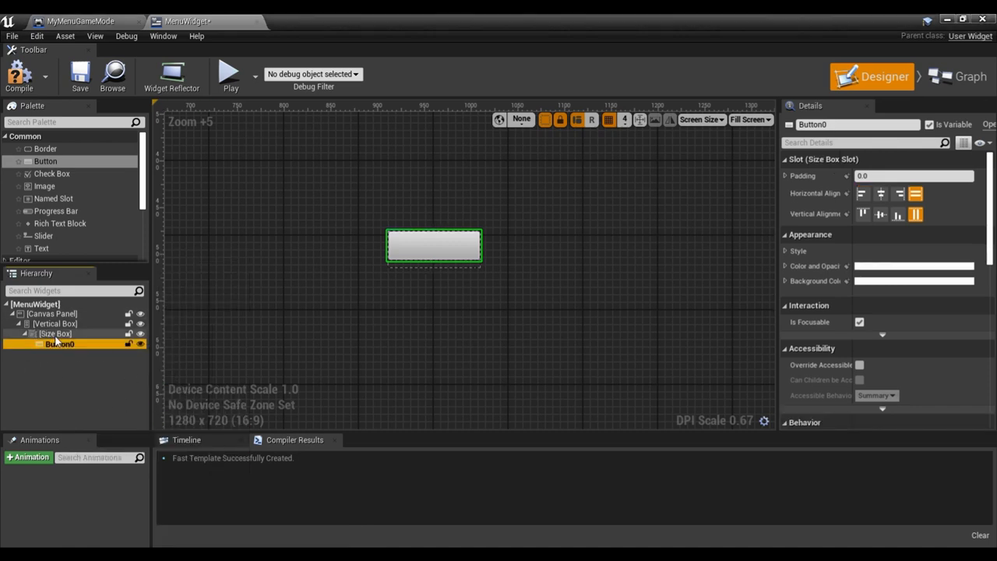
{"action": "left_click", "coordinate": [56, 334]}
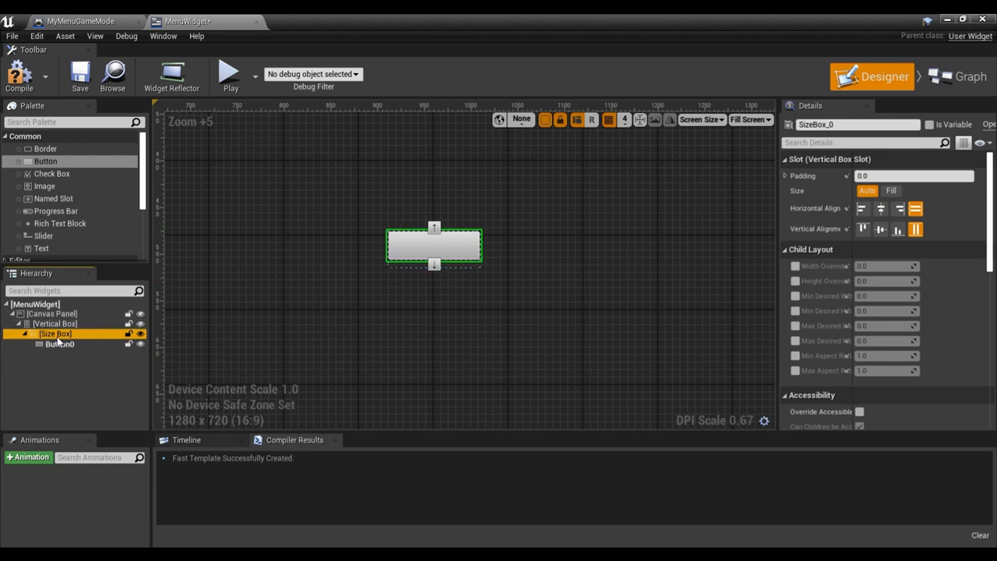
{"action": "left_click", "coordinate": [794, 265]}
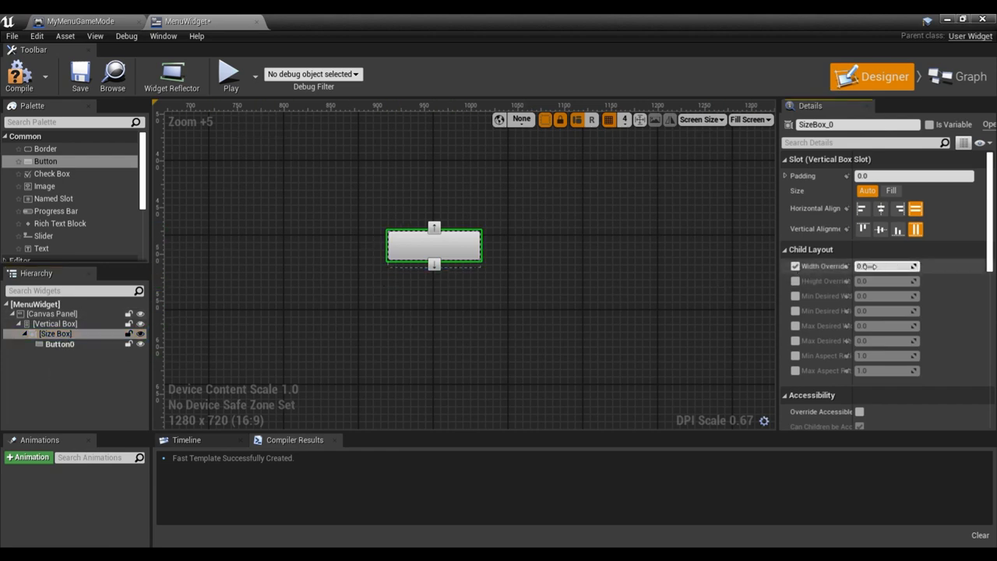
{"action": "type", "text": "50.0"}
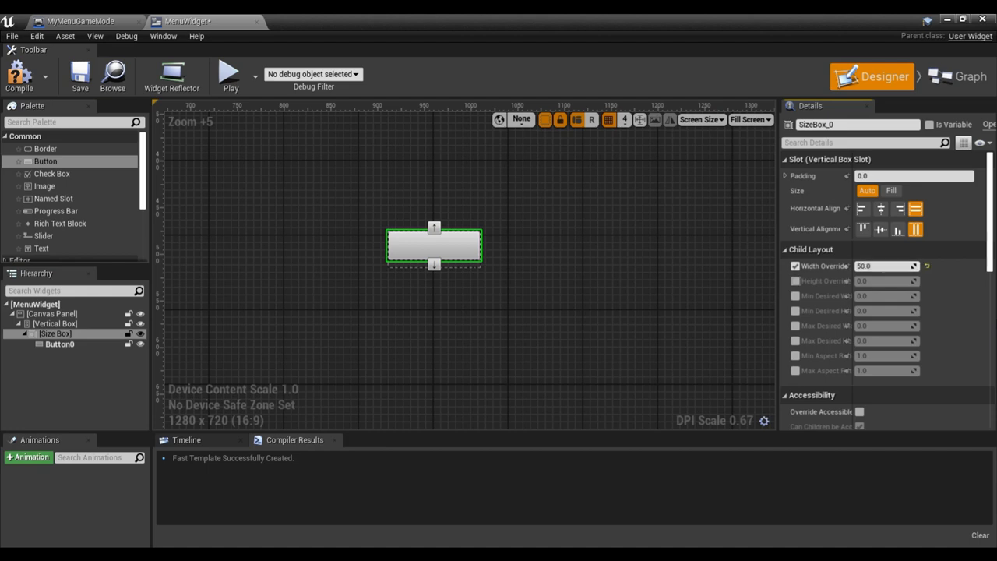
{"action": "left_click", "coordinate": [795, 281]}
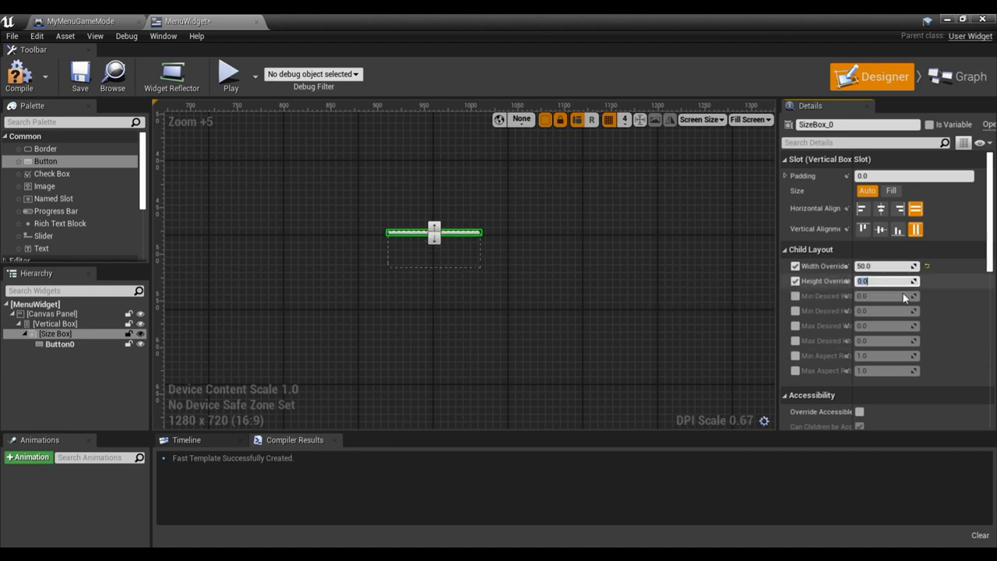
{"action": "type", "text": "50.0"}
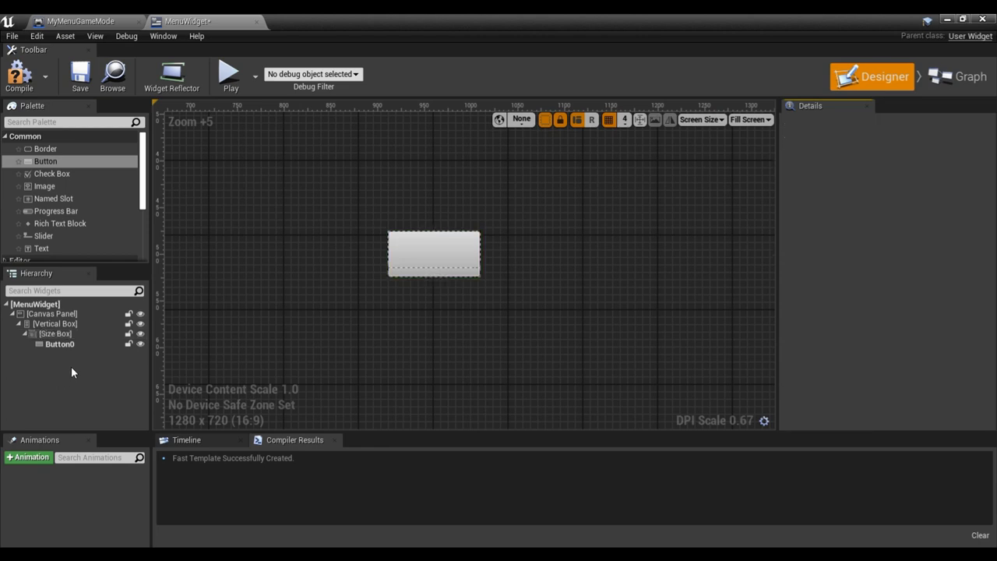
Enable Size To Content on the vertical box holding the size box.
{"action": "left_click", "coordinate": [59, 344]}
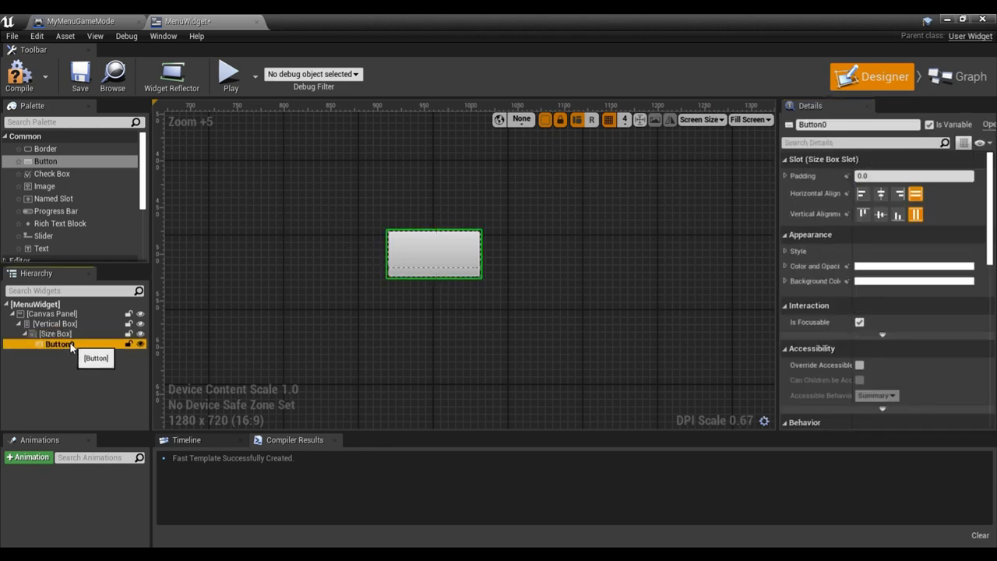
{"action": "left_click", "coordinate": [56, 333]}
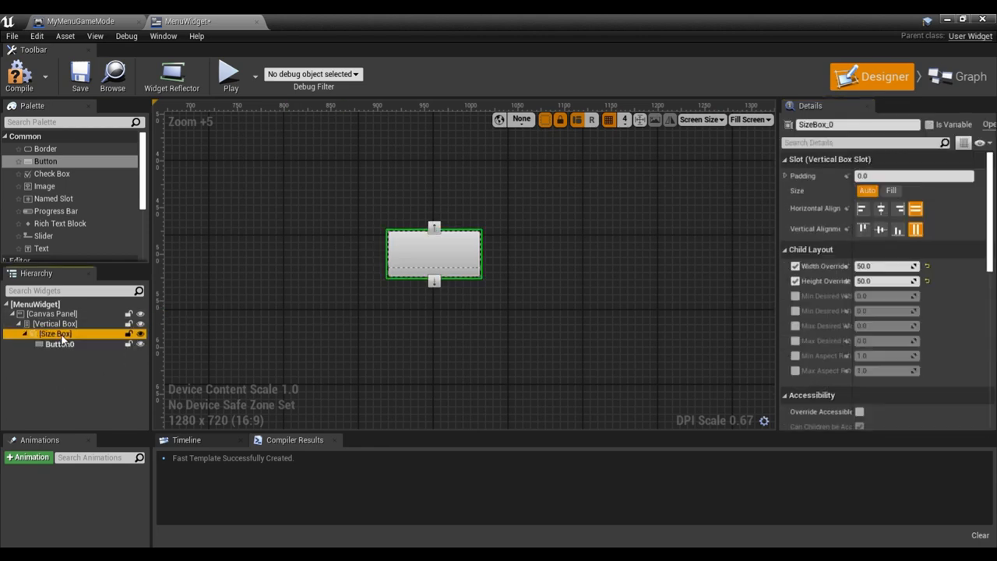
{"action": "left_click", "coordinate": [54, 322]}
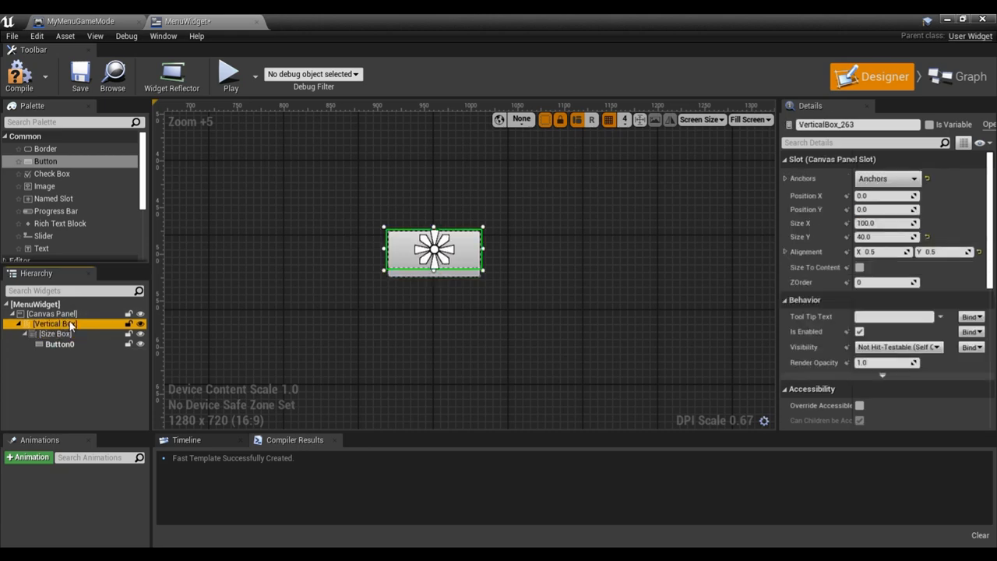
{"action": "mouse_move", "coordinate": [860, 266]}
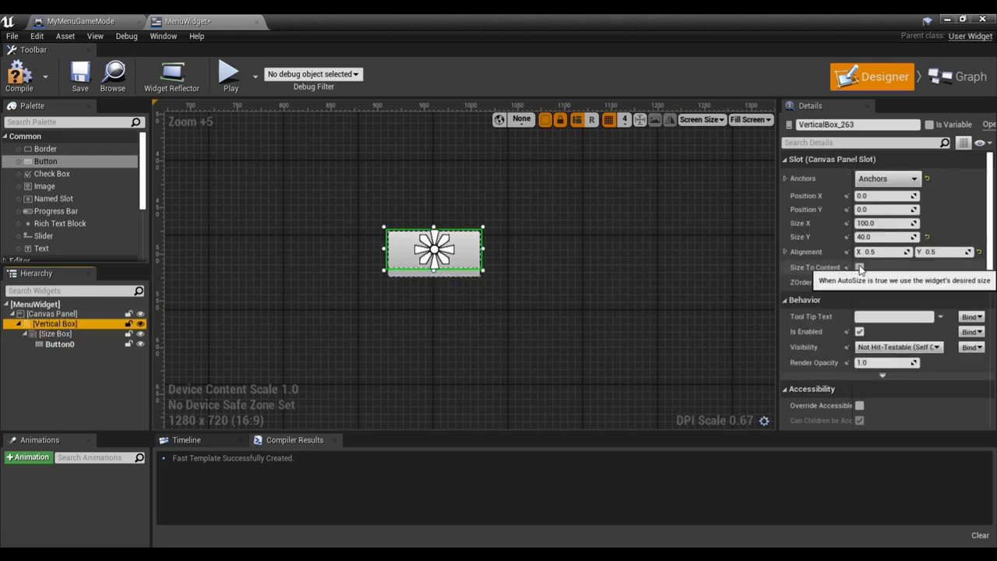
{"action": "left_click", "coordinate": [56, 333]}
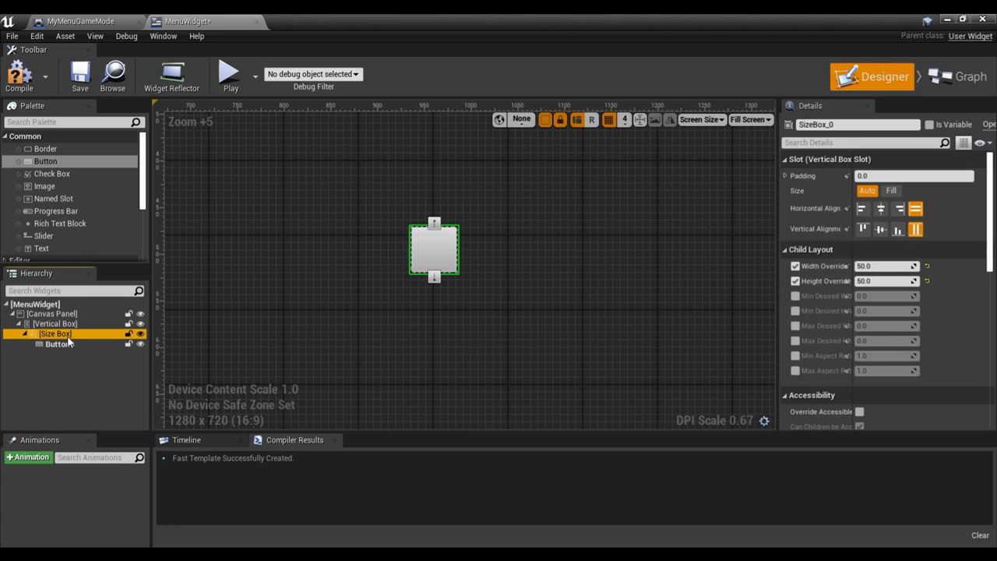
{"action": "left_click", "coordinate": [59, 344]}
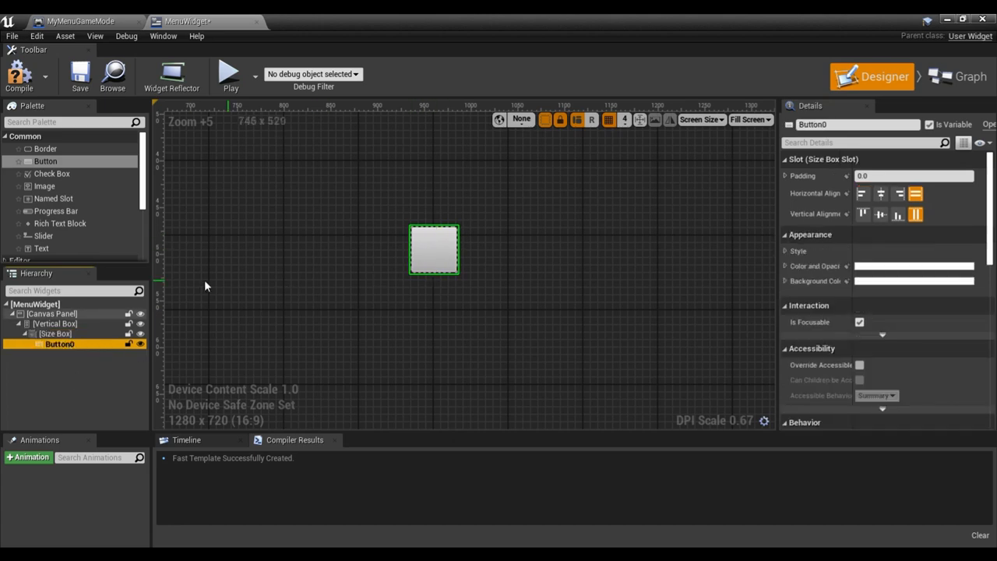
Rename the second button in the Hierarchy to Button1.
{"action": "left_click", "coordinate": [56, 334]}
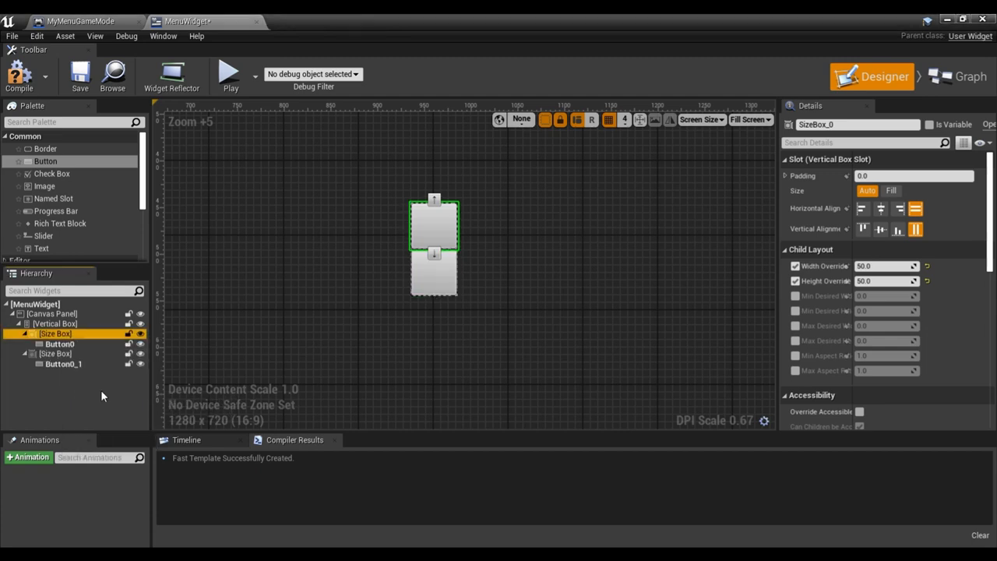
{"action": "left_click", "coordinate": [62, 365]}
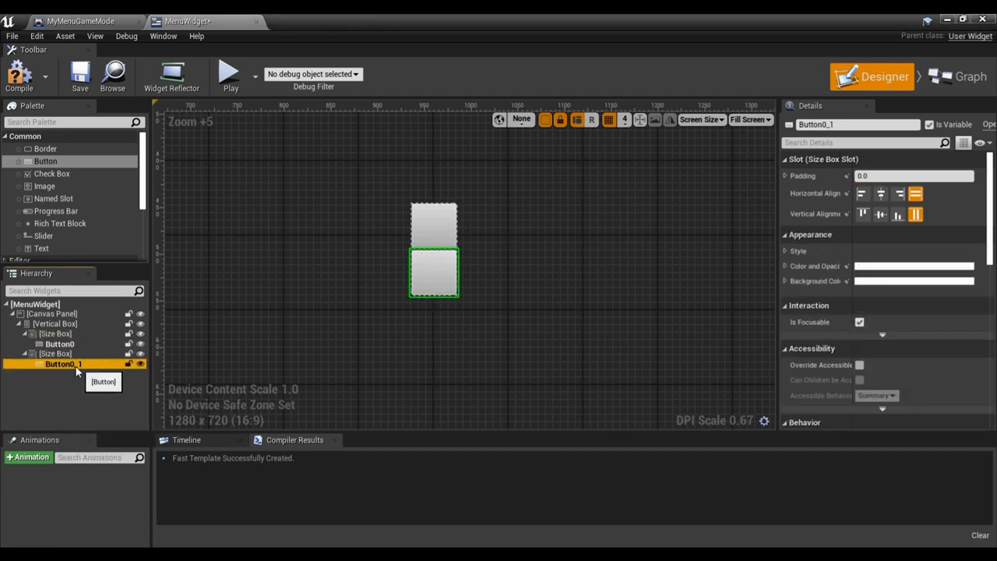
{"action": "double_click", "coordinate": [816, 124]}
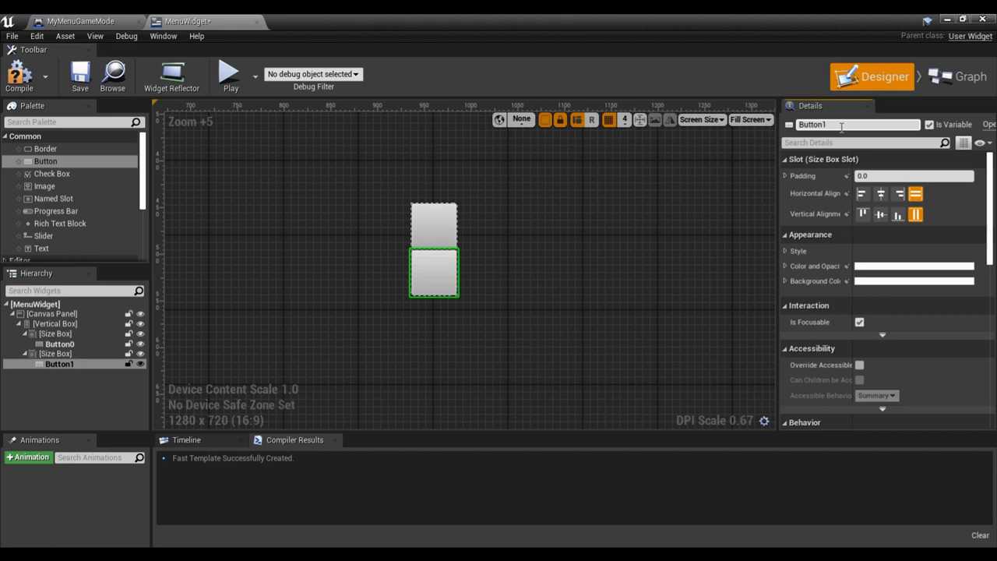
{"action": "left_click", "coordinate": [59, 365]}
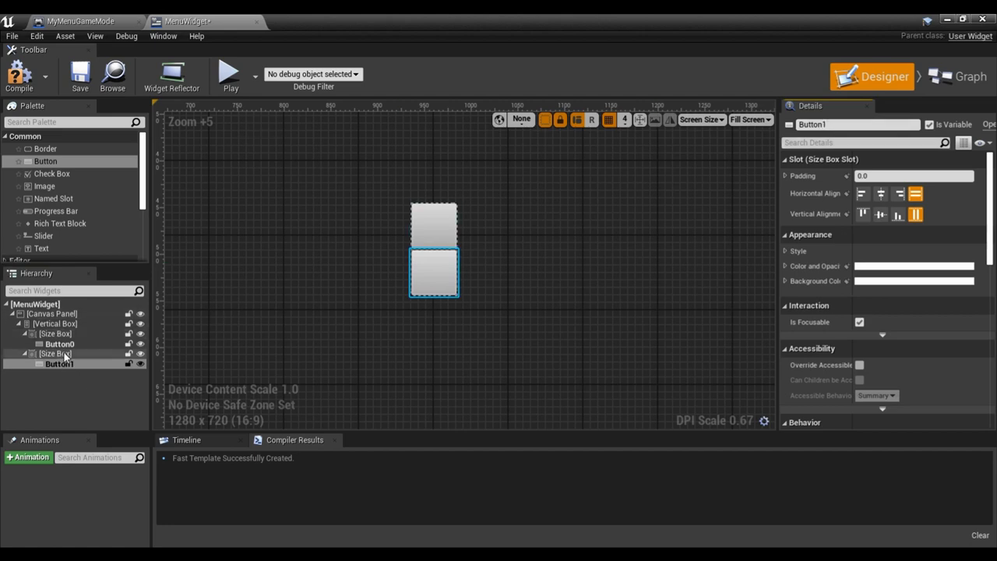
{"action": "left_click", "coordinate": [59, 344]}
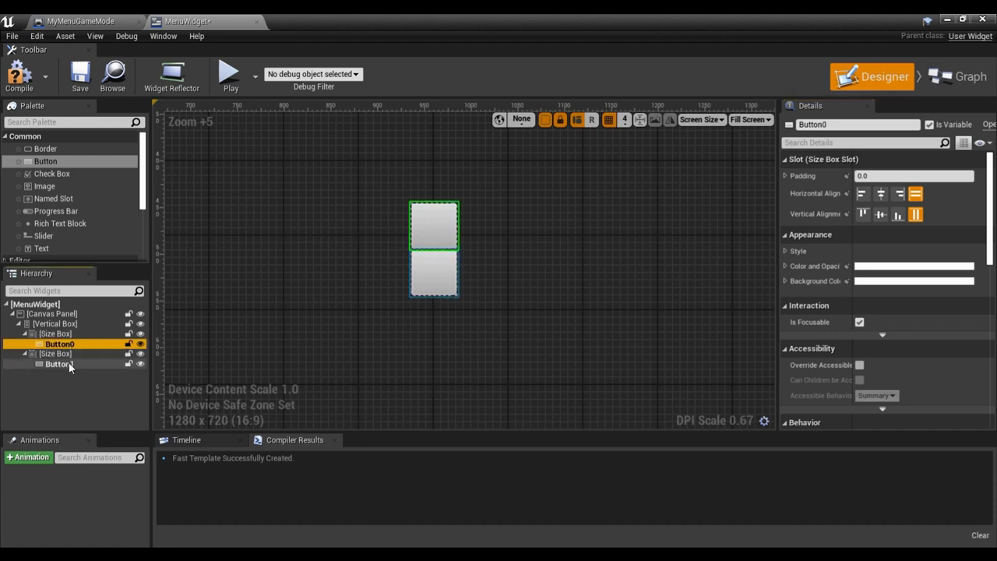
{"action": "left_click", "coordinate": [56, 352]}
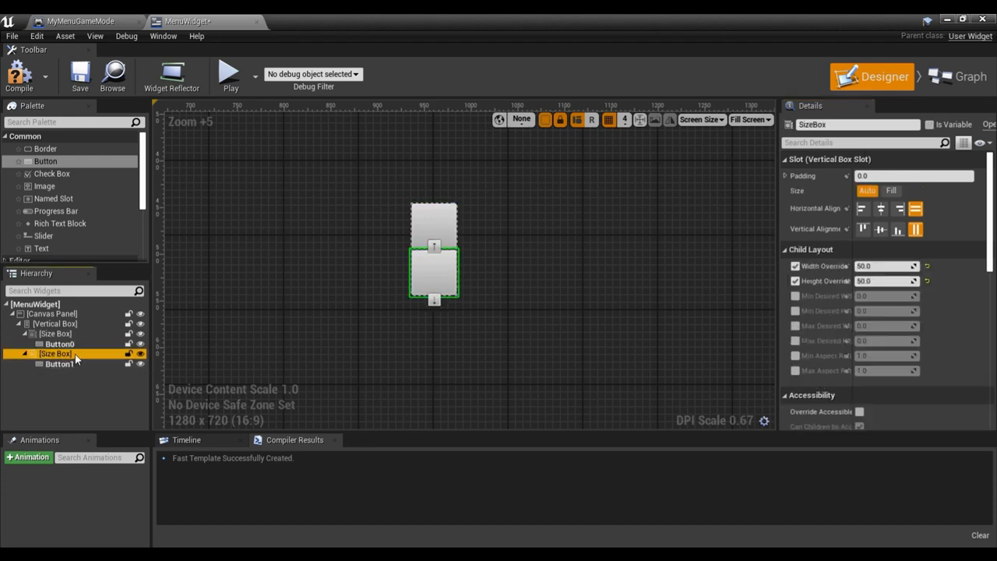
{"action": "left_click", "coordinate": [56, 352]}
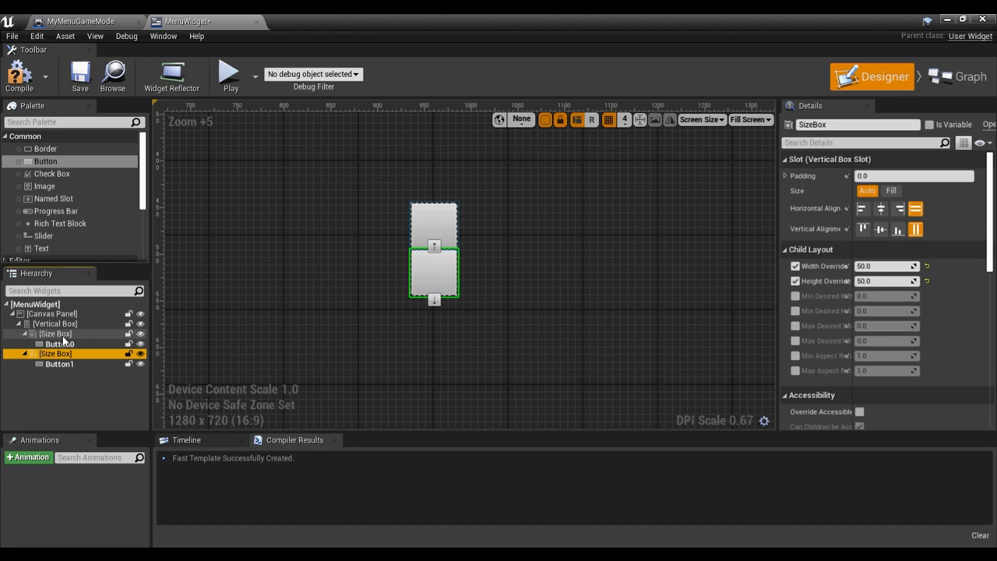
{"action": "left_click", "coordinate": [59, 344]}
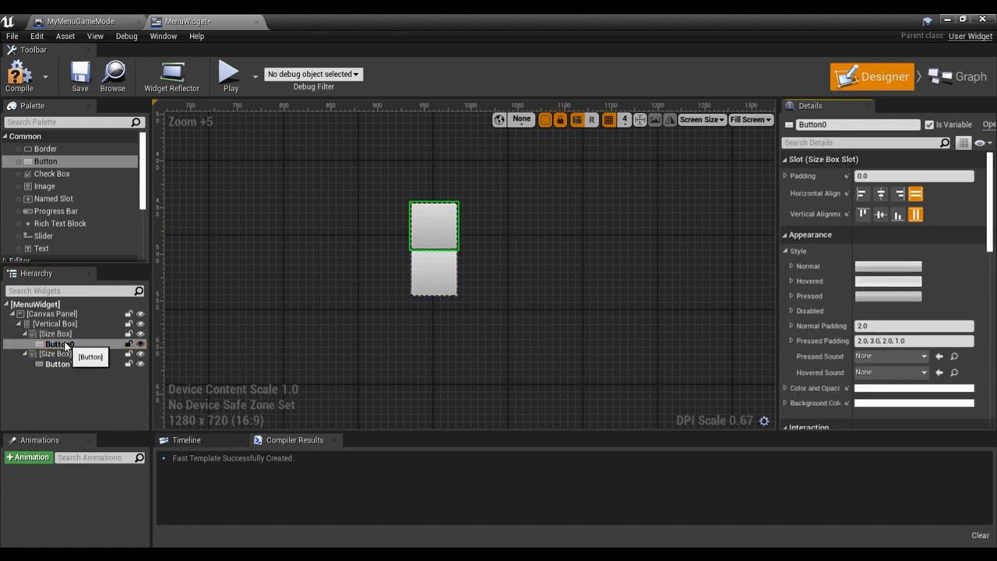
Wrap Button0 with an Overlay inside its size box.
{"action": "right_click", "coordinate": [56, 345]}
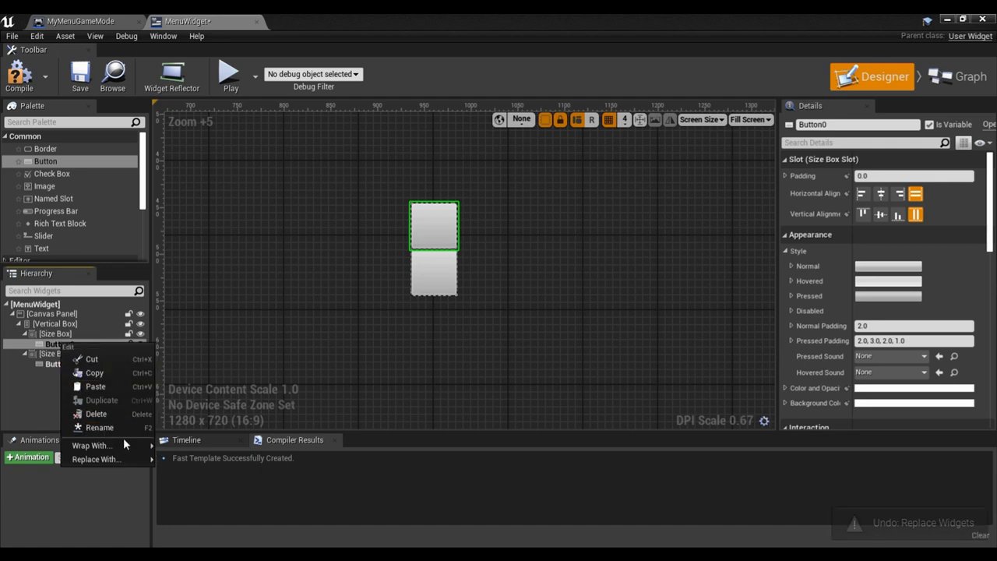
{"action": "left_click", "coordinate": [90, 445]}
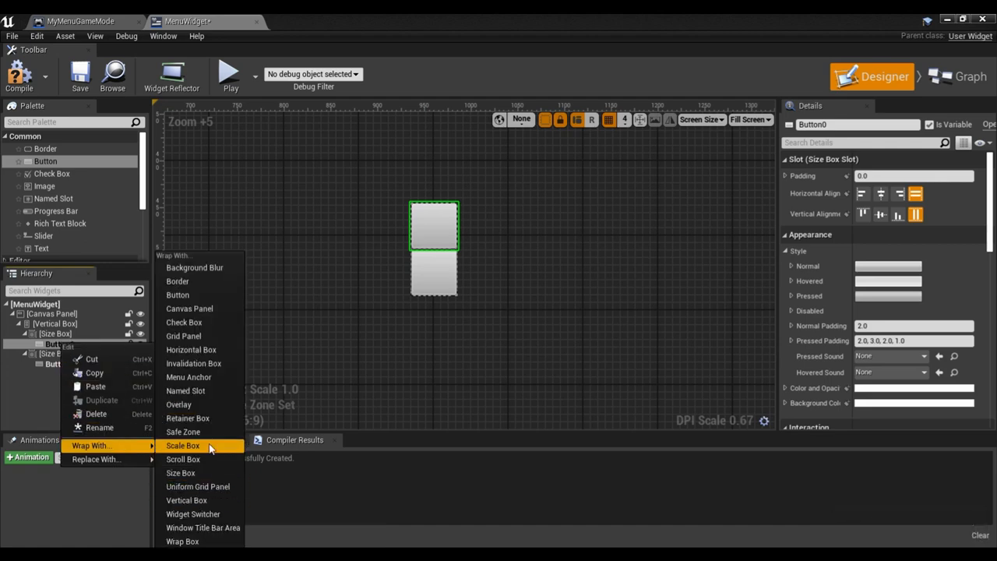
{"action": "mouse_move", "coordinate": [178, 405]}
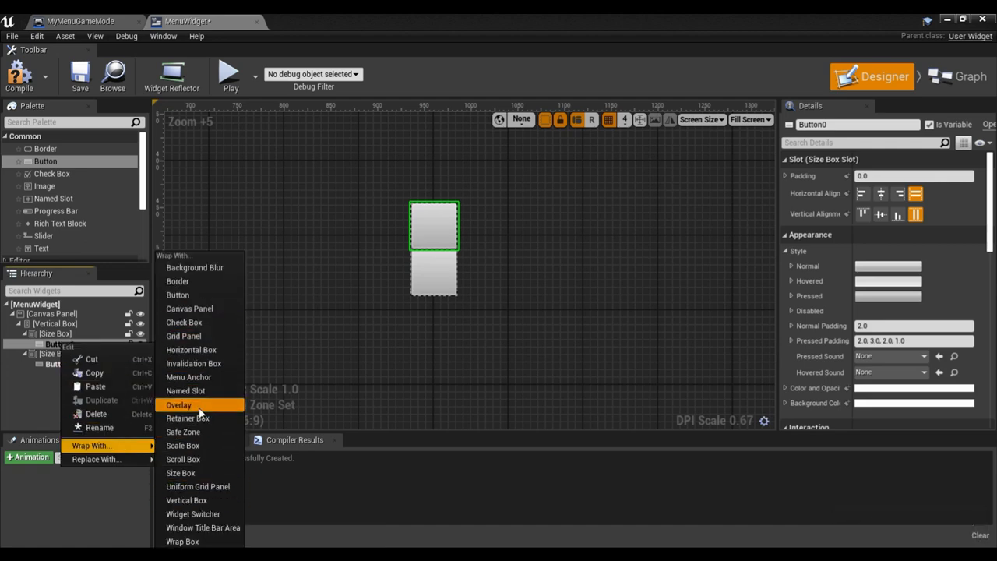
{"action": "left_click", "coordinate": [177, 405]}
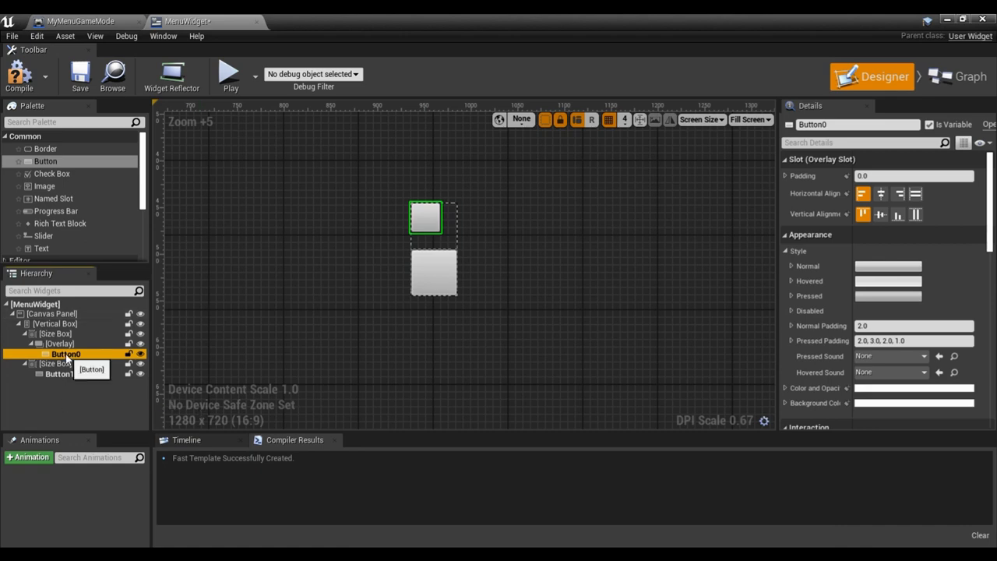
{"action": "left_click", "coordinate": [59, 344]}
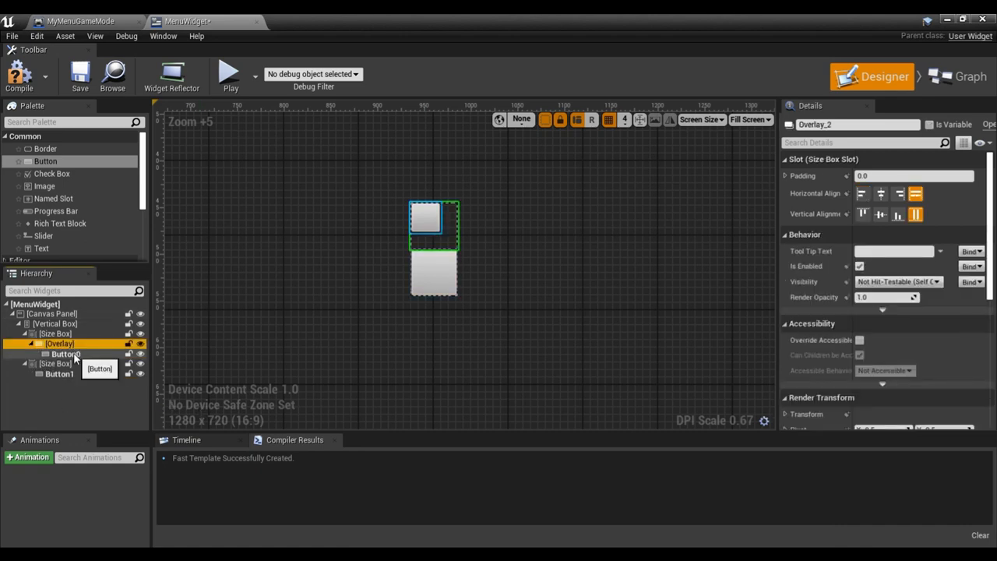
{"action": "left_click", "coordinate": [65, 353]}
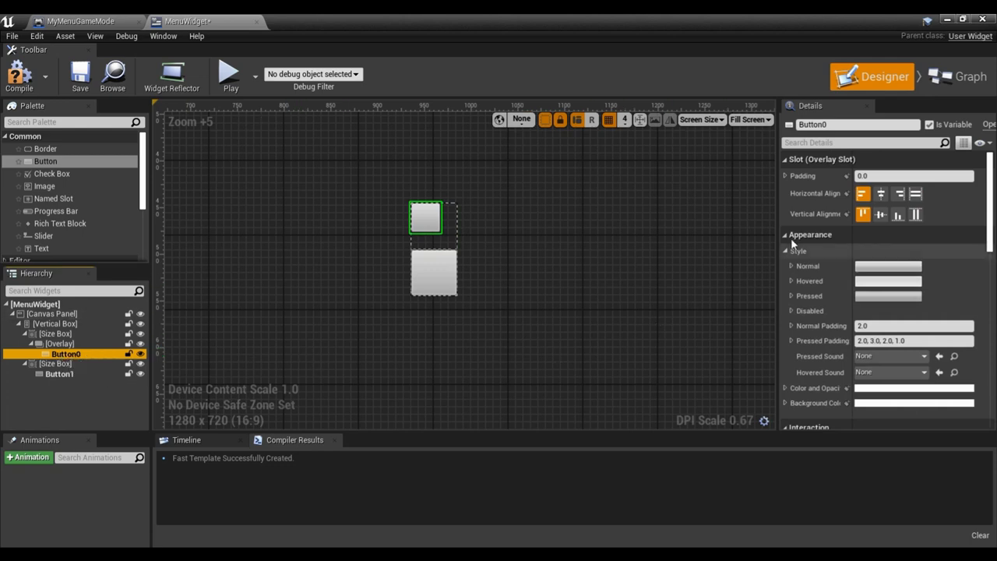
{"action": "left_click", "coordinate": [916, 215]}
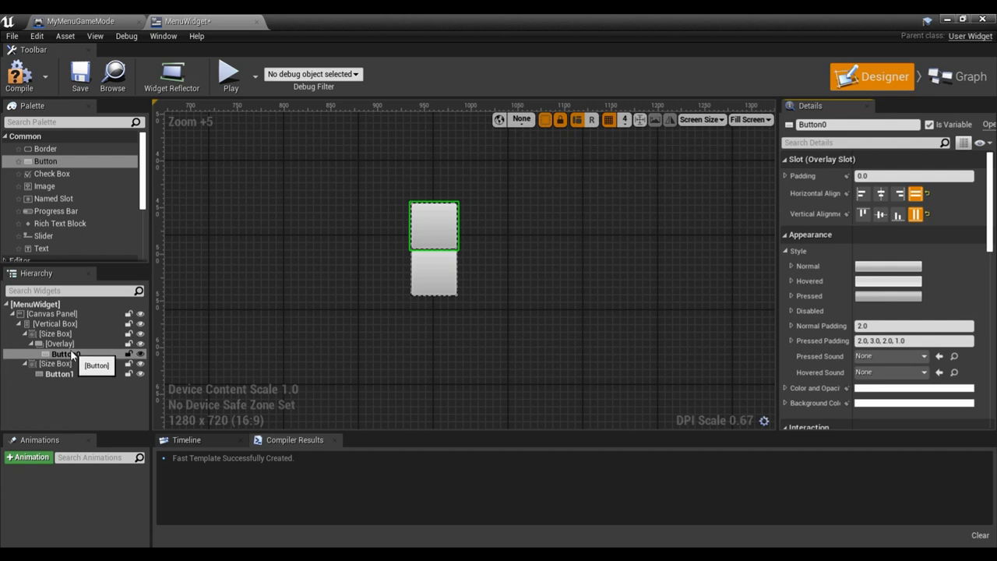
{"action": "left_click", "coordinate": [66, 353]}
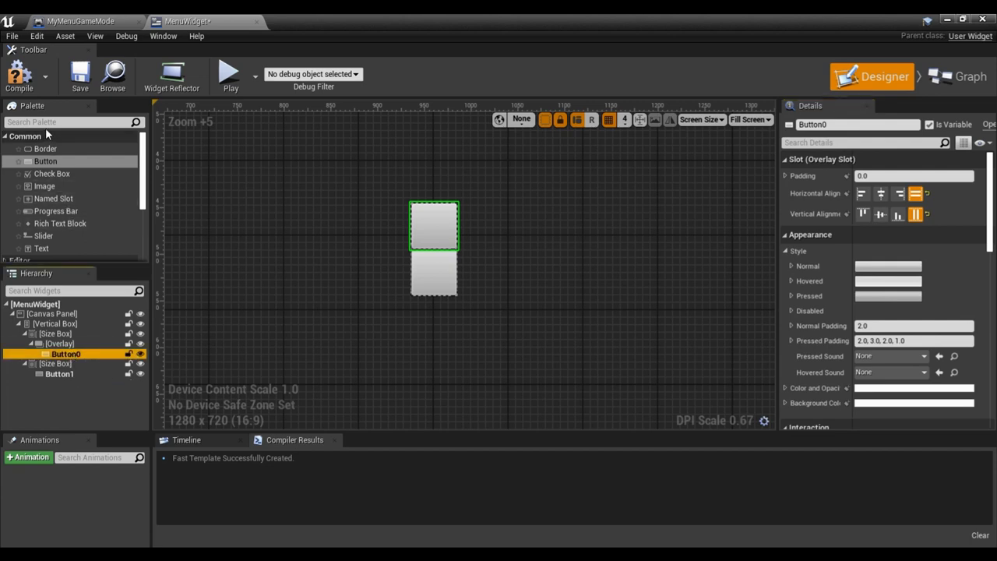
{"action": "mouse_move", "coordinate": [44, 186]}
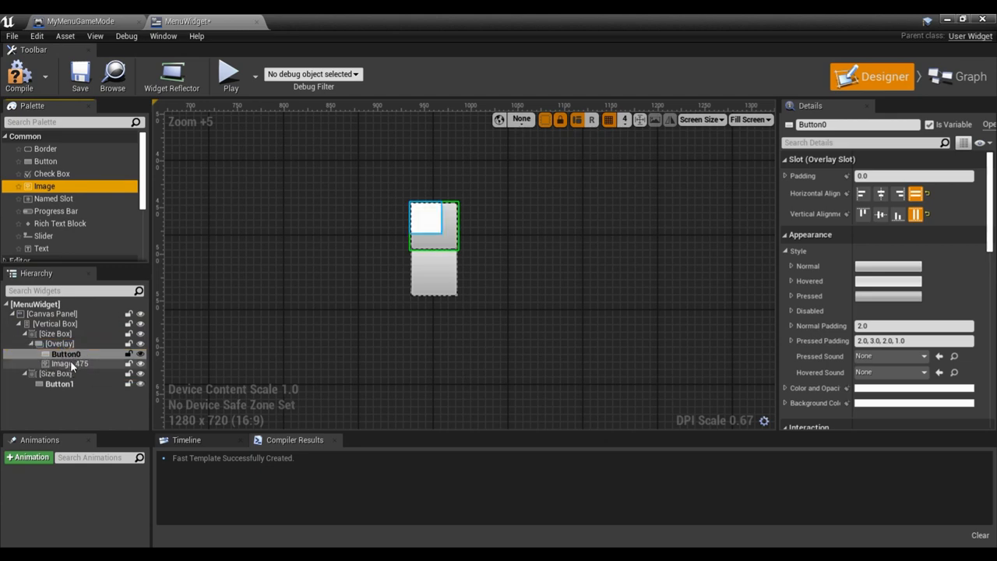
Add an Image above Button0 in the overlay, rename it Highlight0, and select the second size box for removal.
{"action": "left_click", "coordinate": [70, 352]}
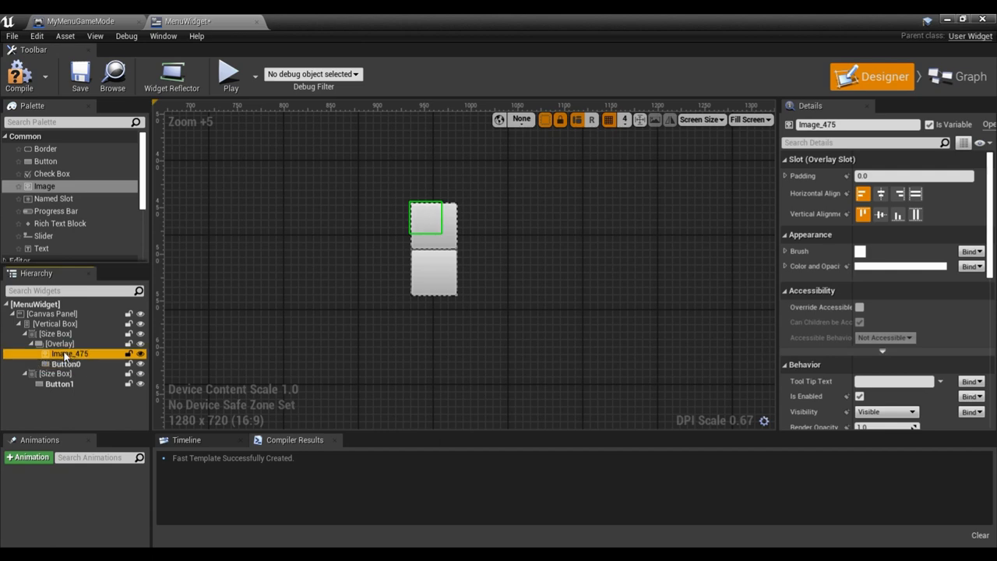
{"action": "mouse_move", "coordinate": [69, 364]}
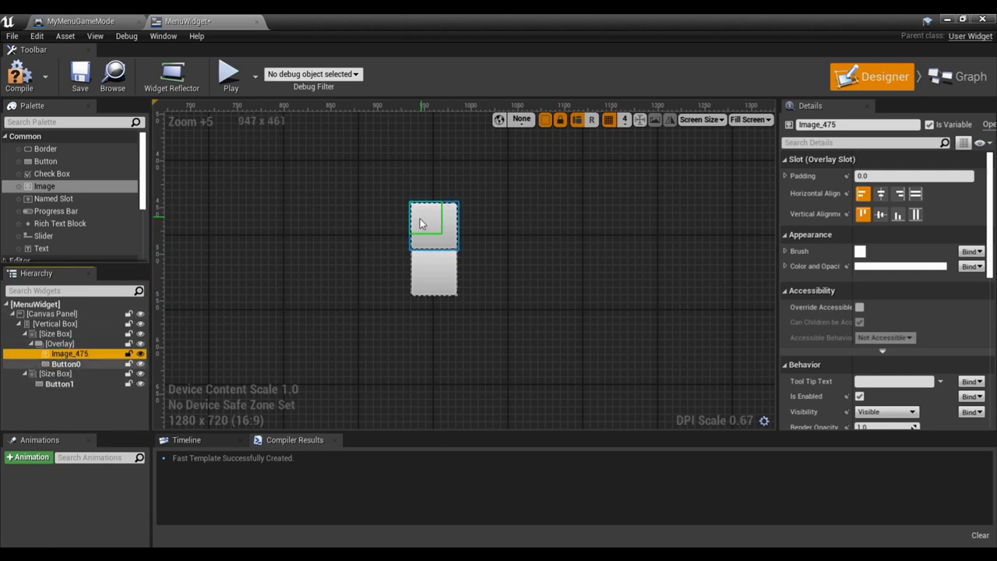
{"action": "mouse_move", "coordinate": [97, 371]}
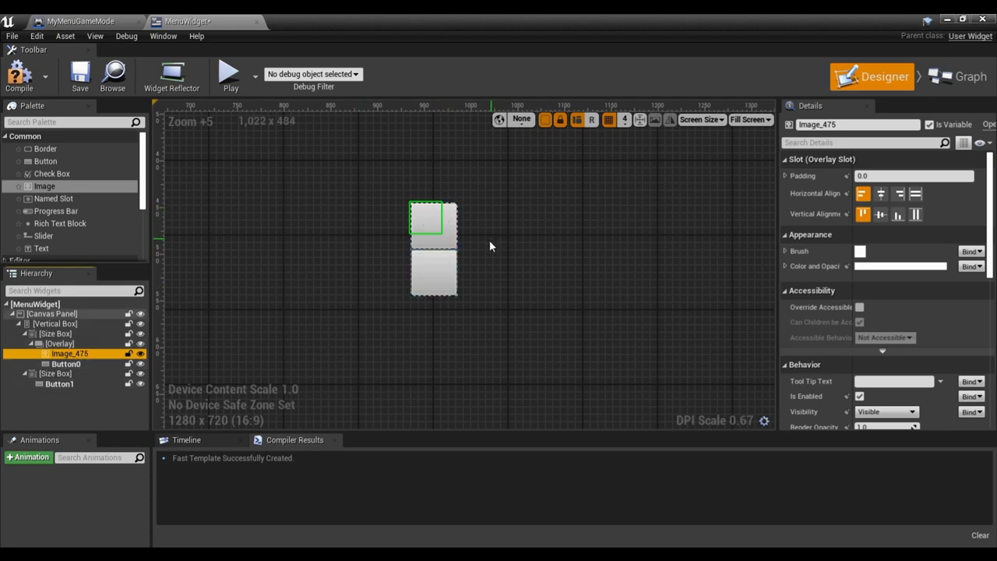
{"action": "left_click", "coordinate": [417, 227]}
{"action": "type", "text": "Highlight0"}
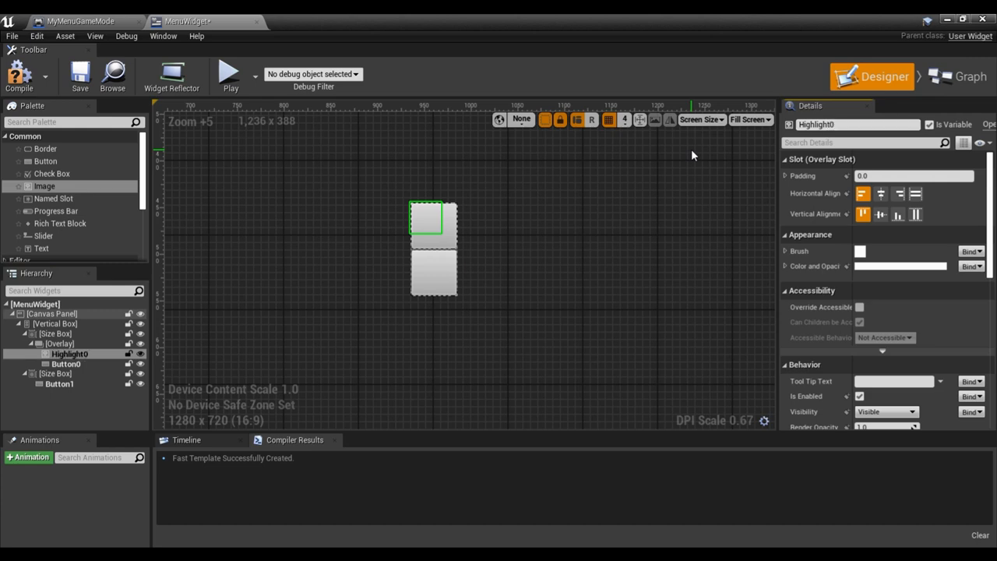
{"action": "left_click", "coordinate": [59, 383]}
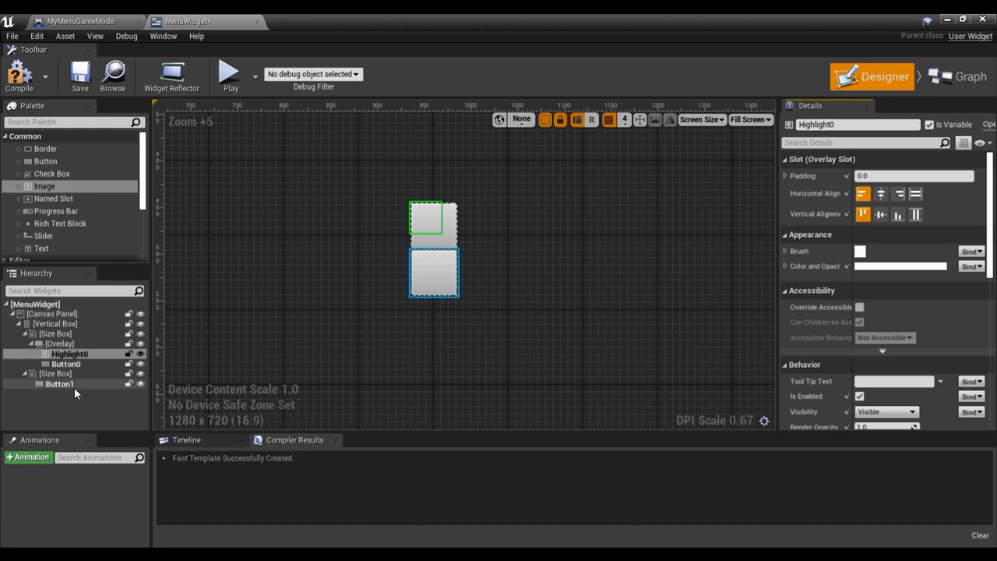
{"action": "left_click", "coordinate": [55, 374]}
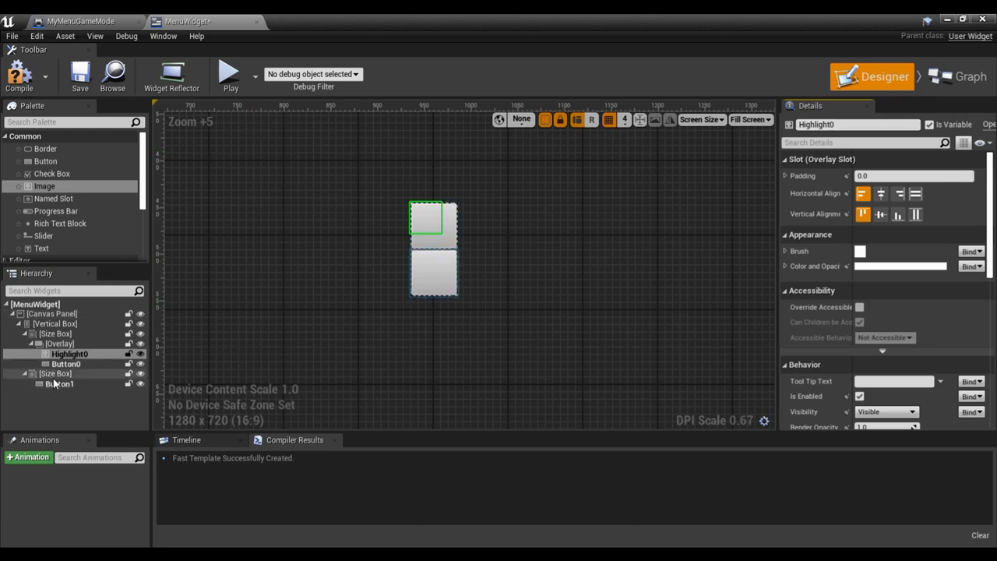
{"action": "left_click", "coordinate": [55, 374]}
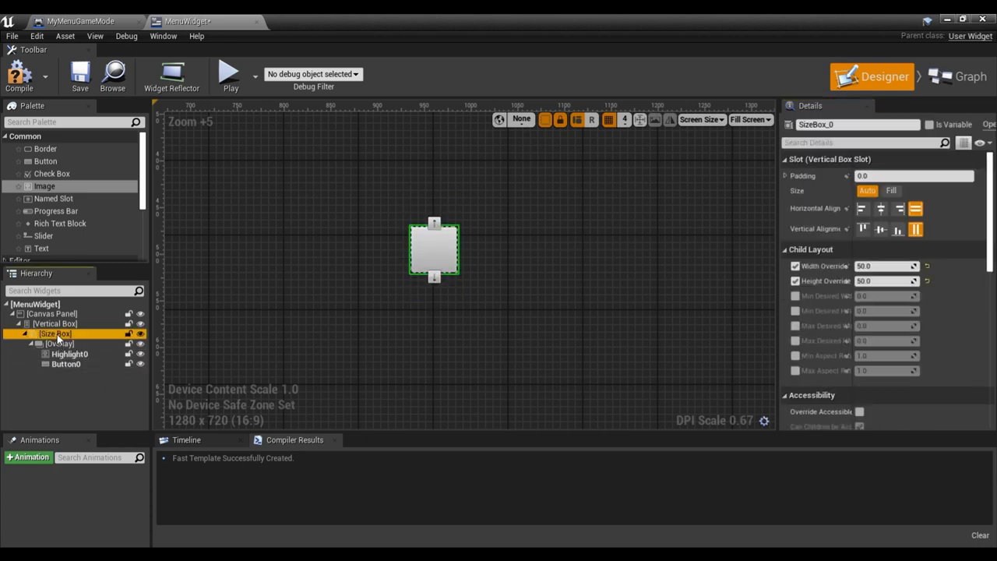
Duplicate the size box so a second overlay holds Highlight1 and Button1.
{"action": "right_click", "coordinate": [54, 333]}
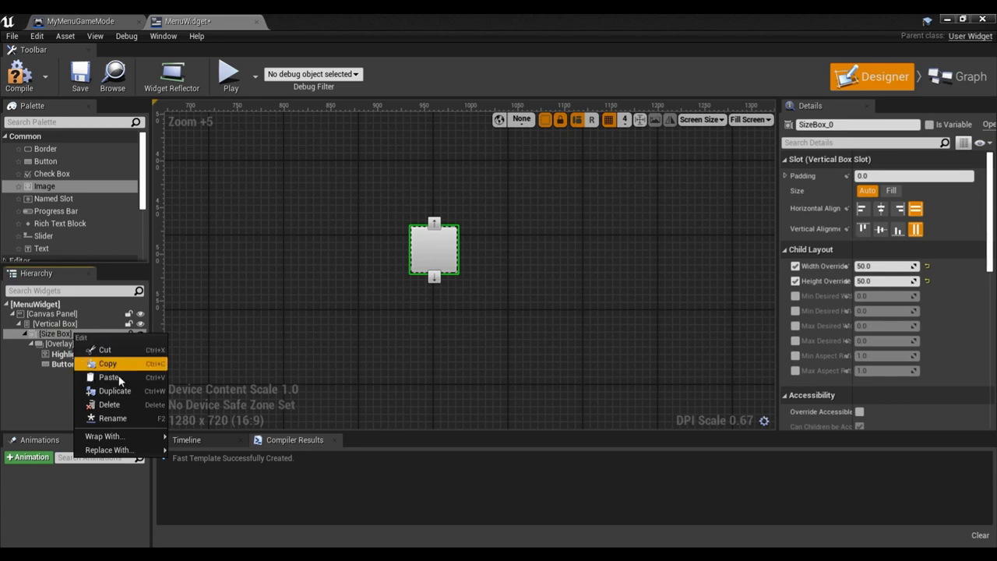
{"action": "left_click", "coordinate": [113, 389]}
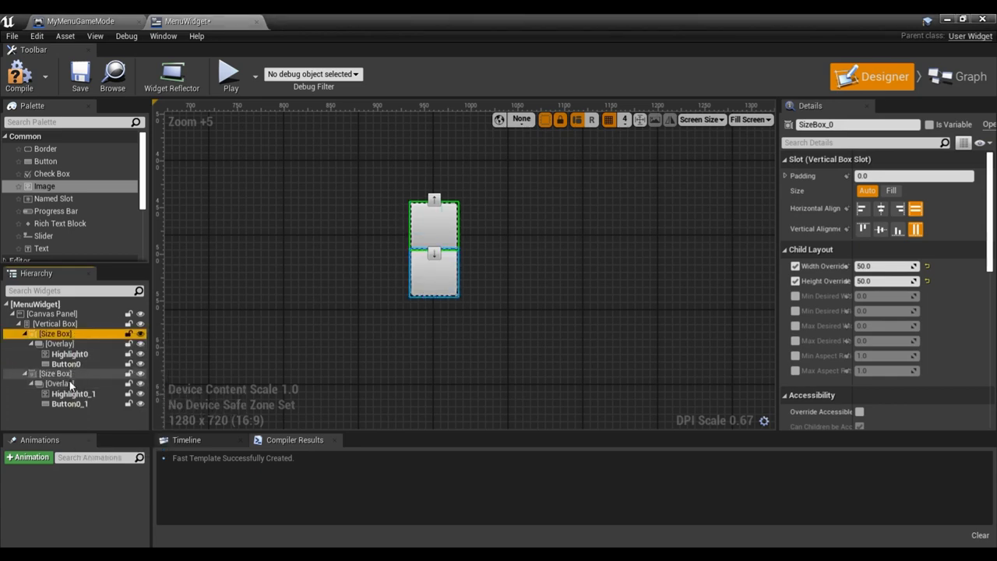
{"action": "left_click", "coordinate": [72, 393]}
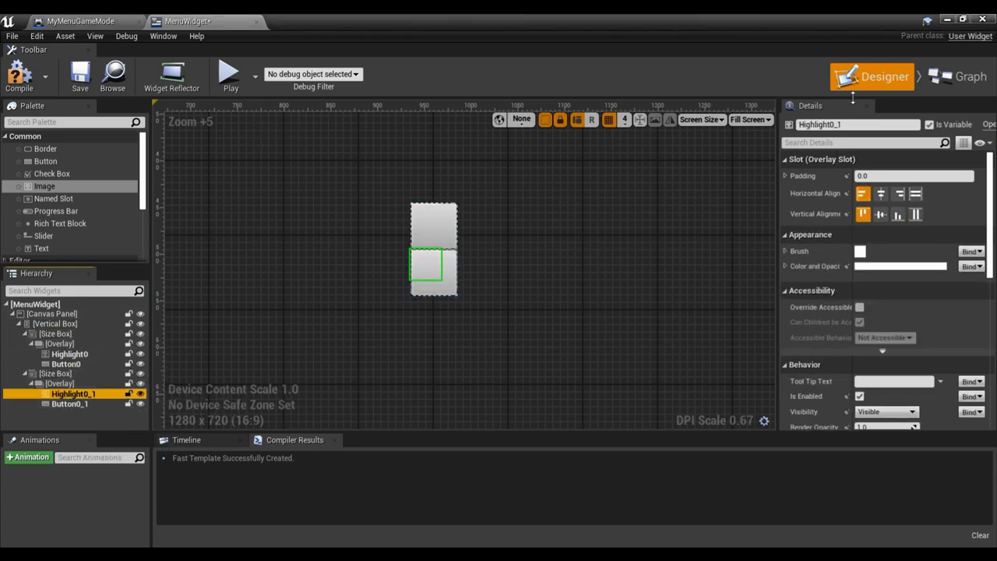
{"action": "left_click", "coordinate": [854, 124]}
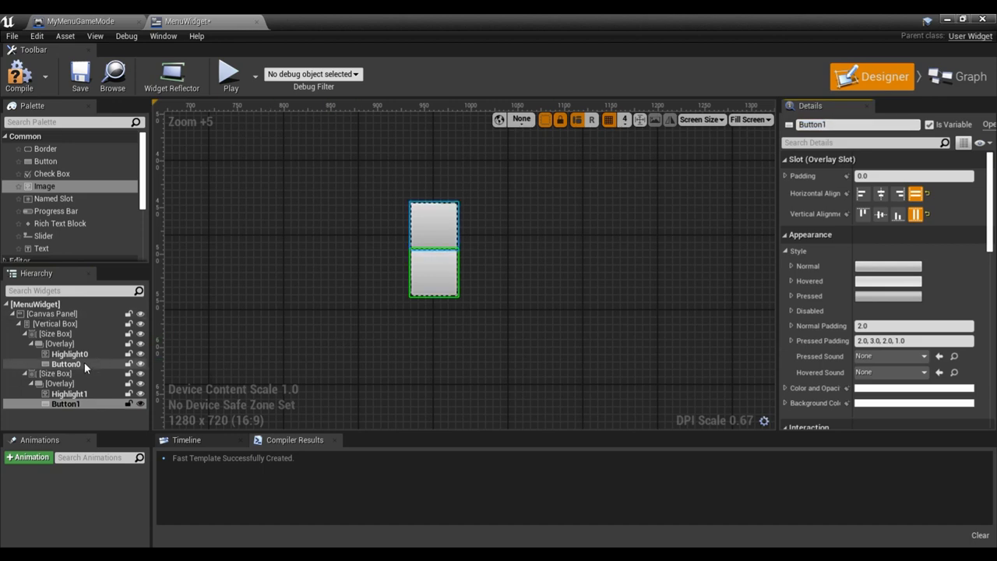
Give Button0 and Button1 slot padding 3.0 so the highlights show around them.
{"action": "left_click", "coordinate": [66, 365]}
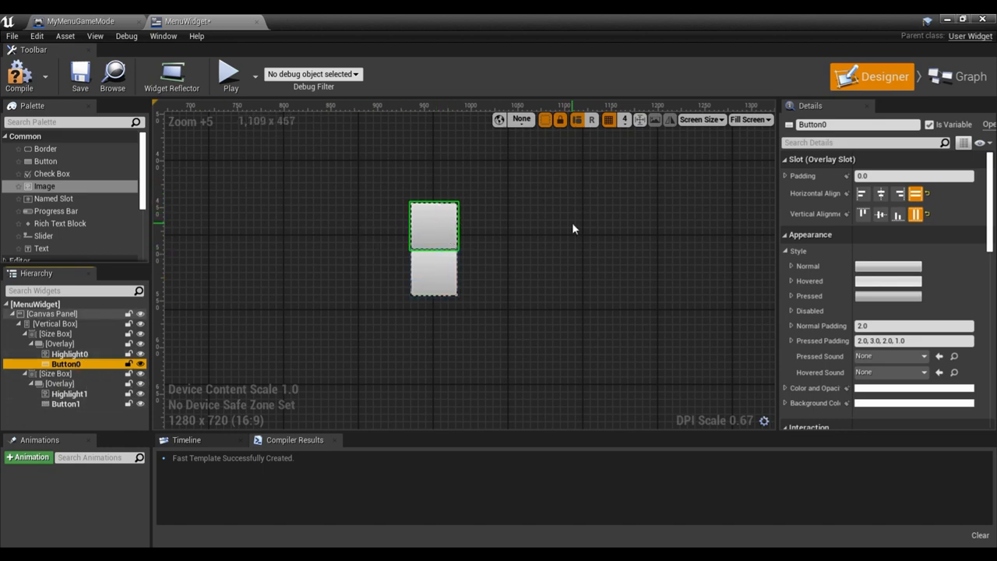
{"action": "left_click", "coordinate": [913, 175]}
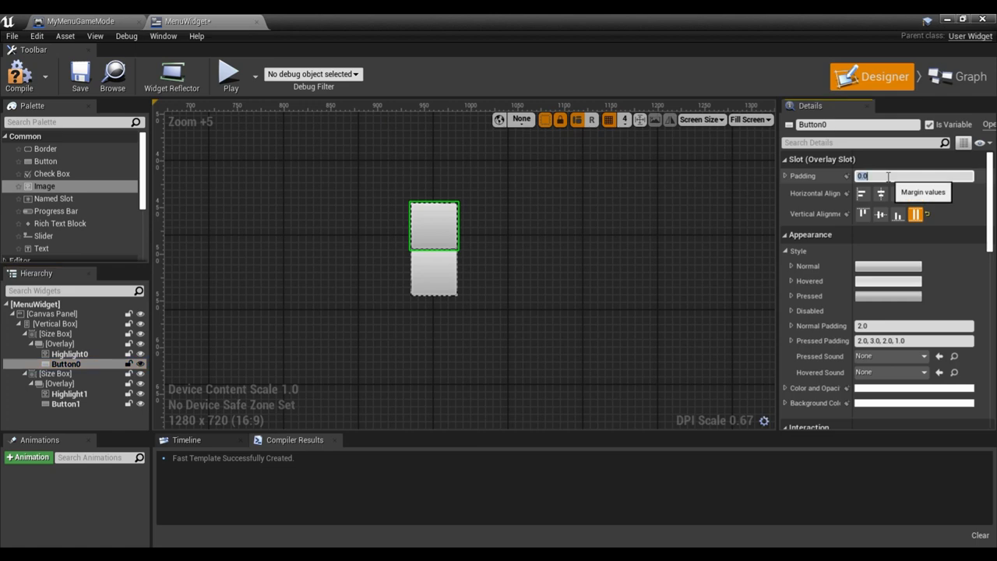
{"action": "type", "text": "10.0"}
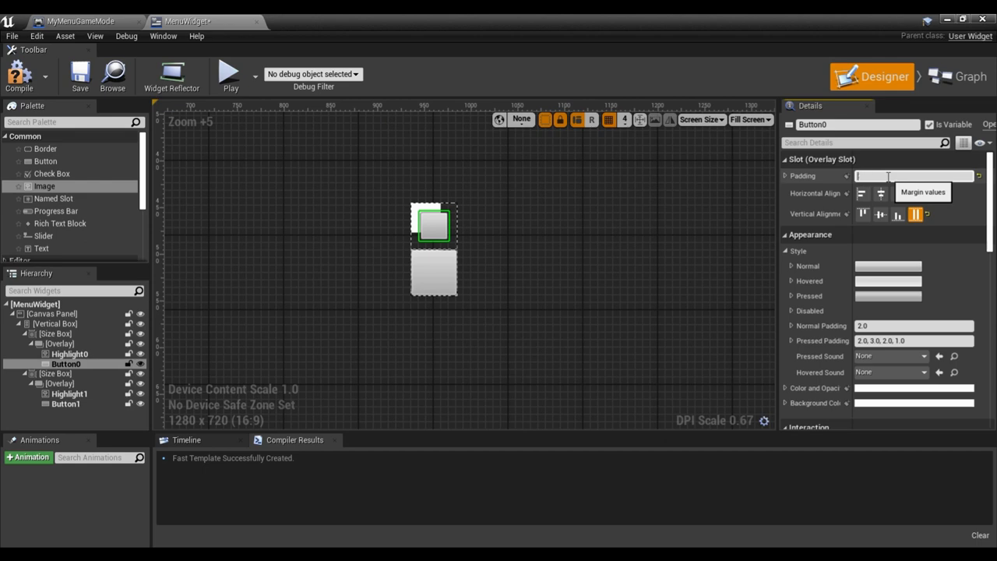
{"action": "type", "text": "3.0"}
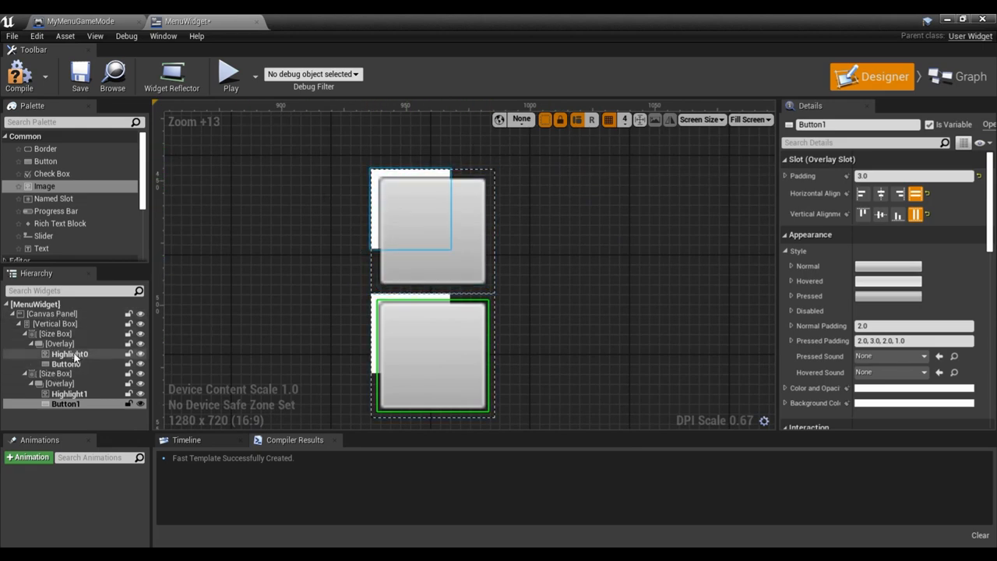
{"action": "left_click", "coordinate": [70, 354]}
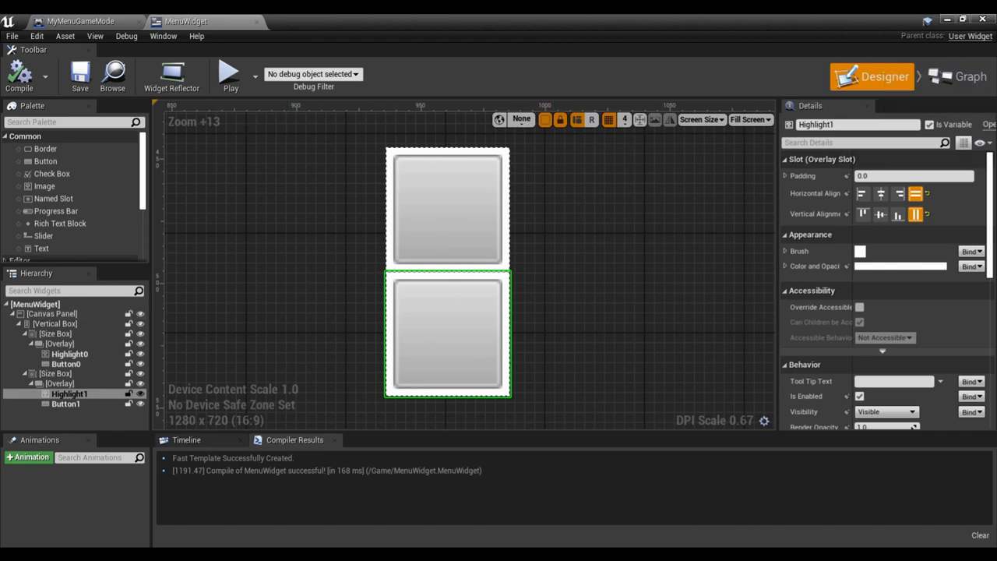
Review the Button1 and Highlight1 variable types in the event graph.
{"action": "left_click", "coordinate": [969, 76]}
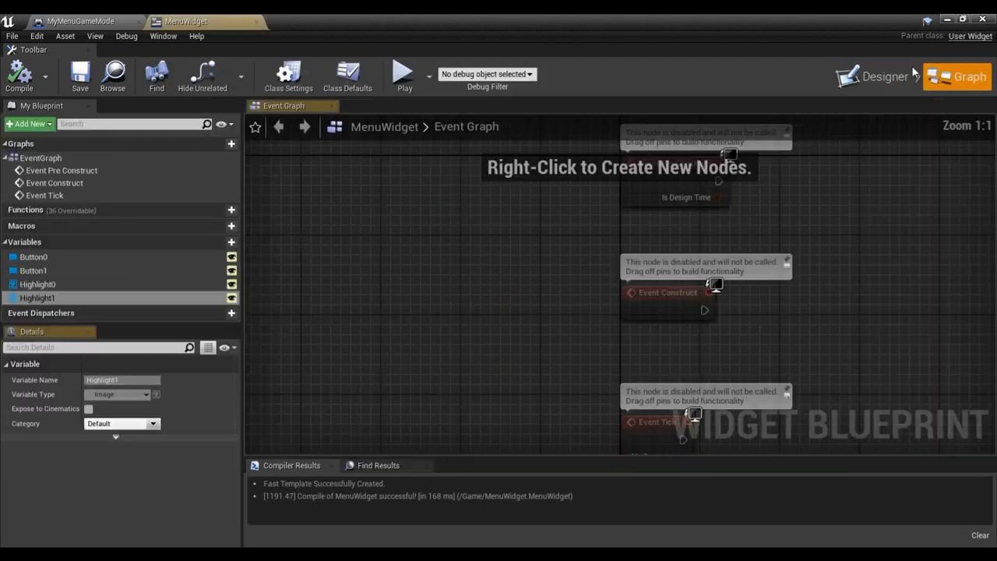
{"action": "scroll", "scroll_direction": "down", "scroll_amount": 3}
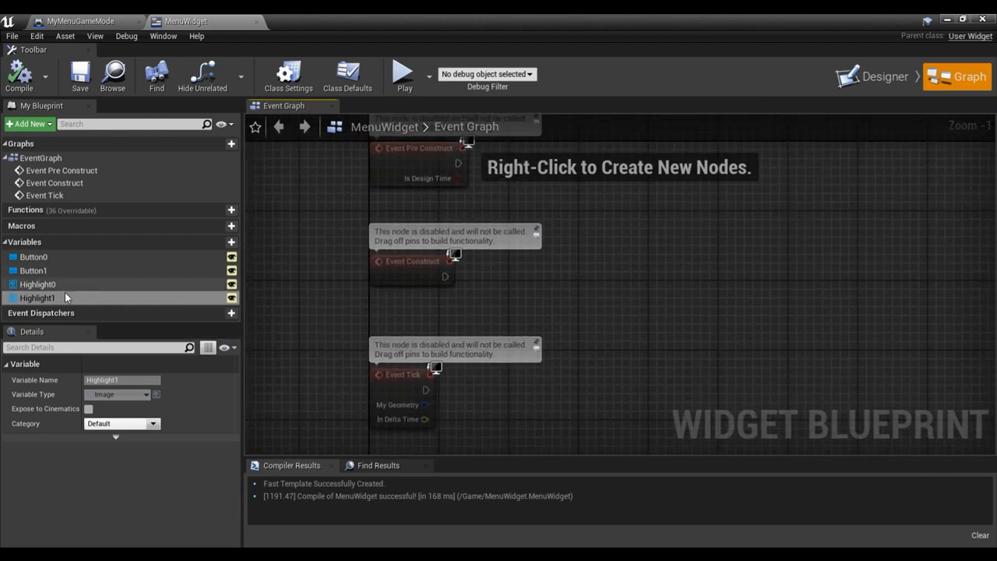
{"action": "left_click", "coordinate": [34, 271]}
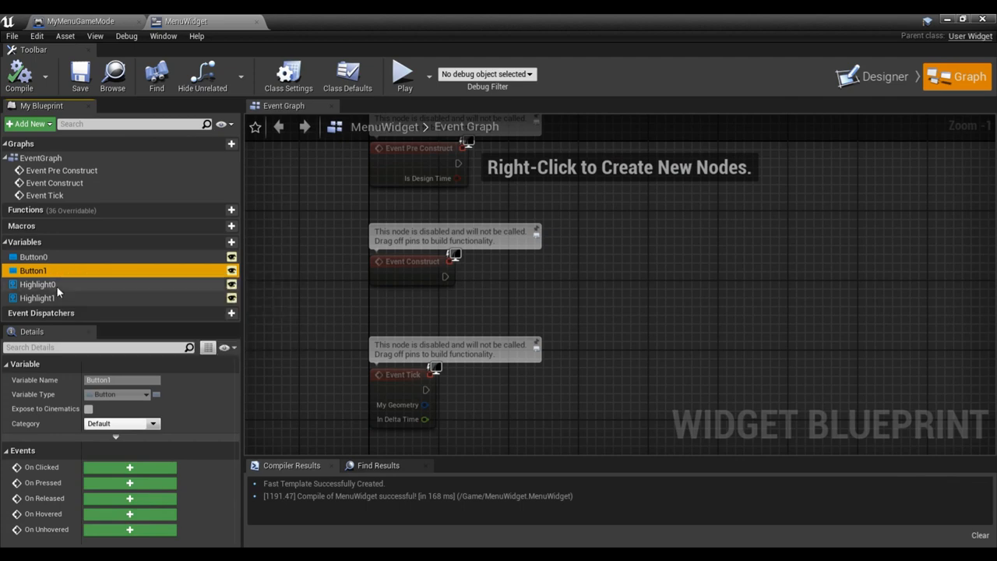
{"action": "left_click", "coordinate": [37, 298]}
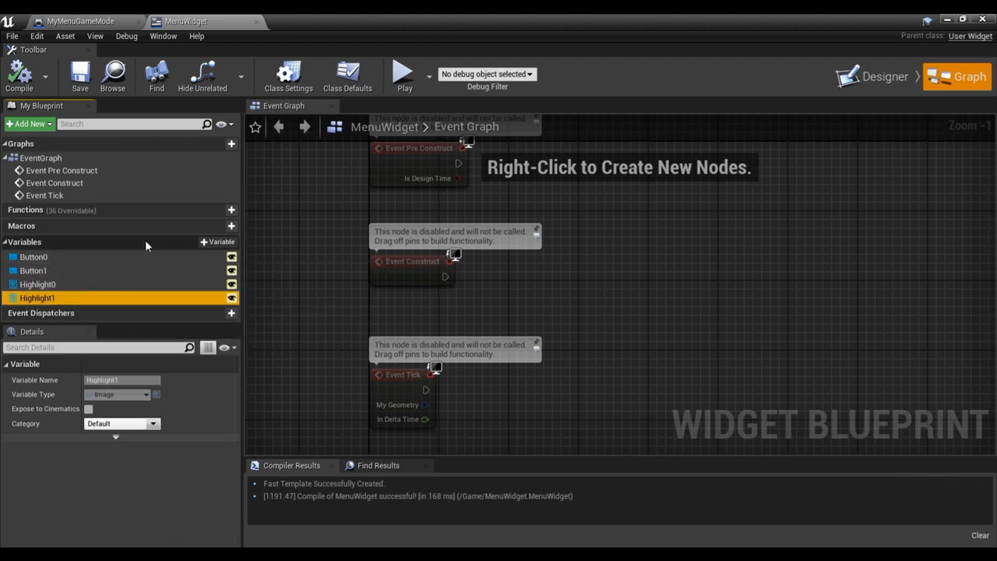
Add a ButtonList variable typed Button and a HighlightList variable.
{"action": "left_click", "coordinate": [209, 242]}
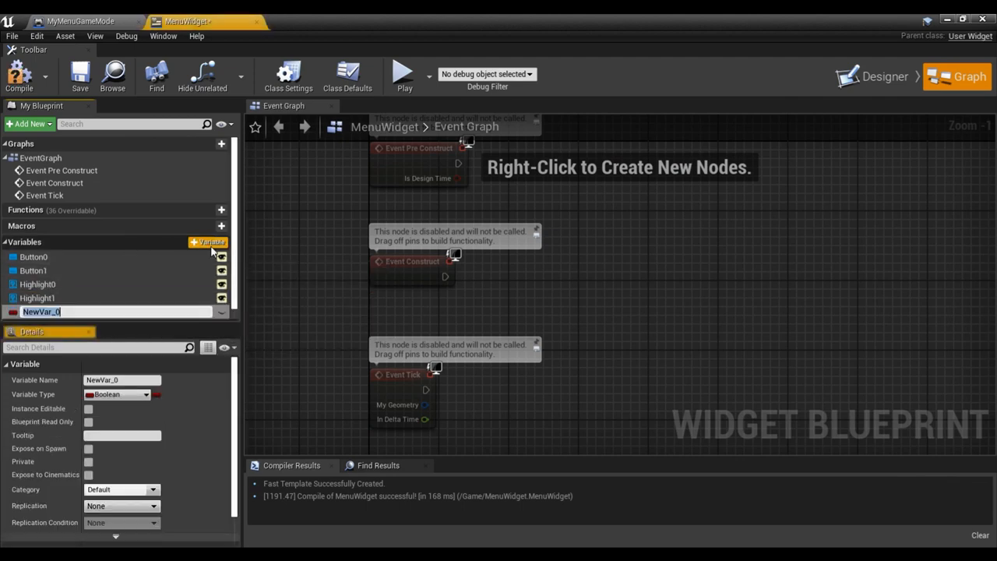
{"action": "type", "text": "ButtonList"}
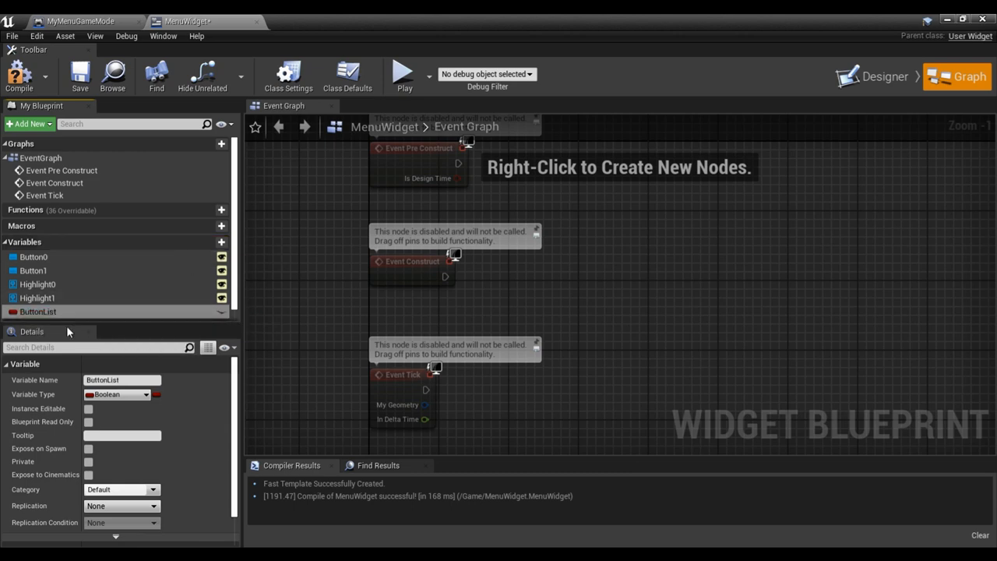
{"action": "left_click", "coordinate": [117, 395]}
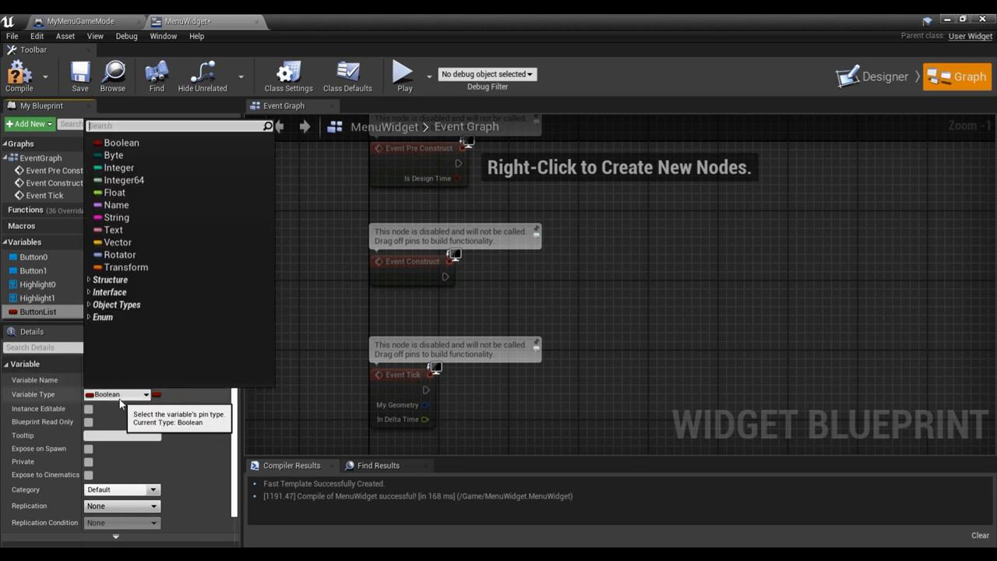
{"action": "type", "text": "button"}
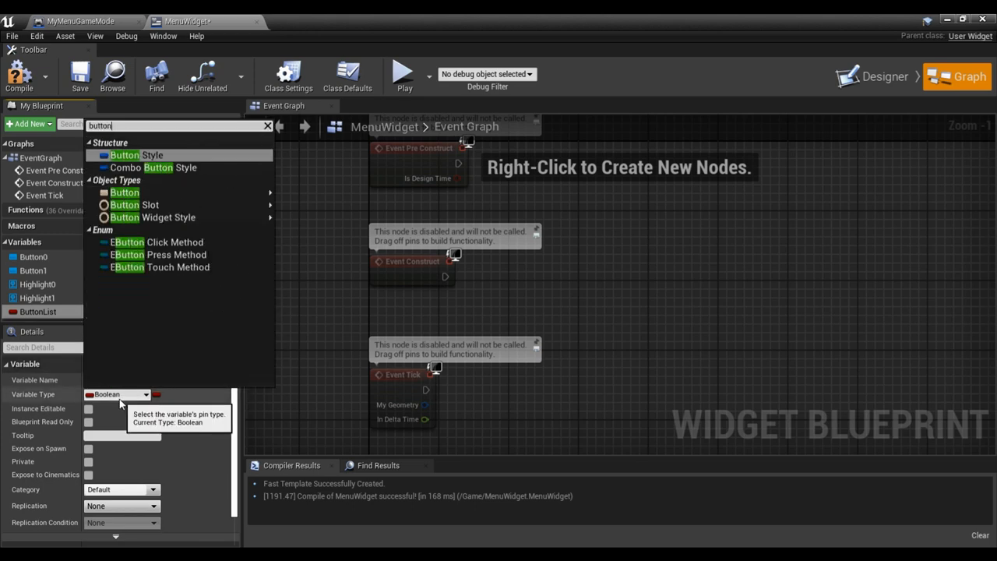
{"action": "mouse_move", "coordinate": [125, 193]}
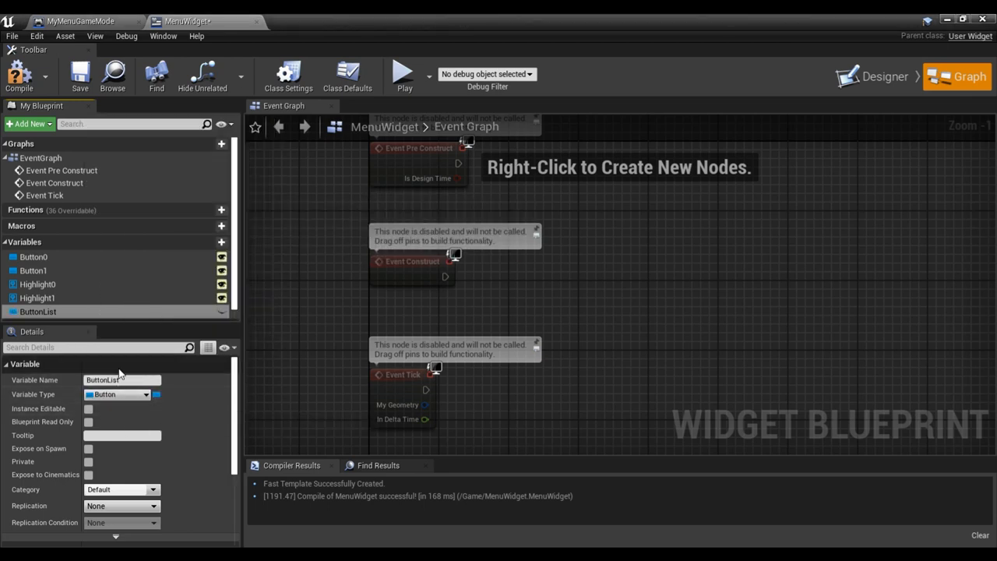
{"action": "mouse_move", "coordinate": [37, 312]}
{"action": "type", "text": "HighlightList"}
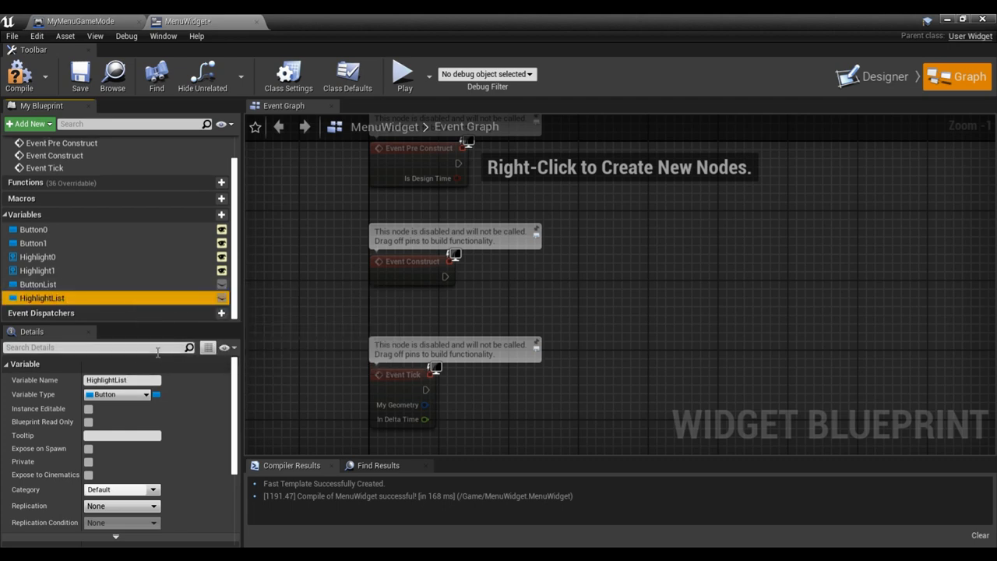
{"action": "left_click", "coordinate": [144, 394]}
{"action": "type", "text": "image"}
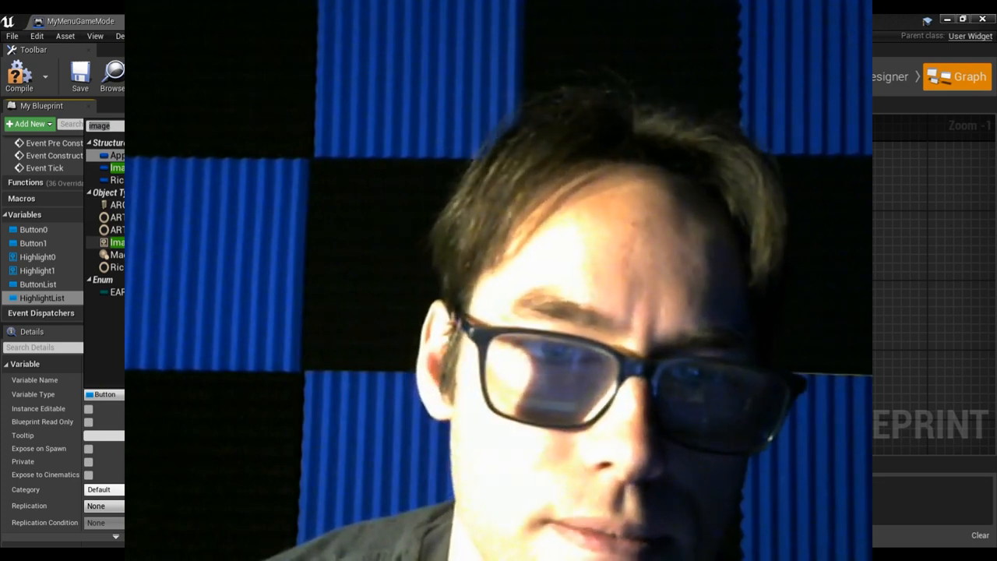
Type HighlightList as Image and feed Button0 and Button1 into a two-pin Make Array.
{"action": "left_click", "coordinate": [42, 297]}
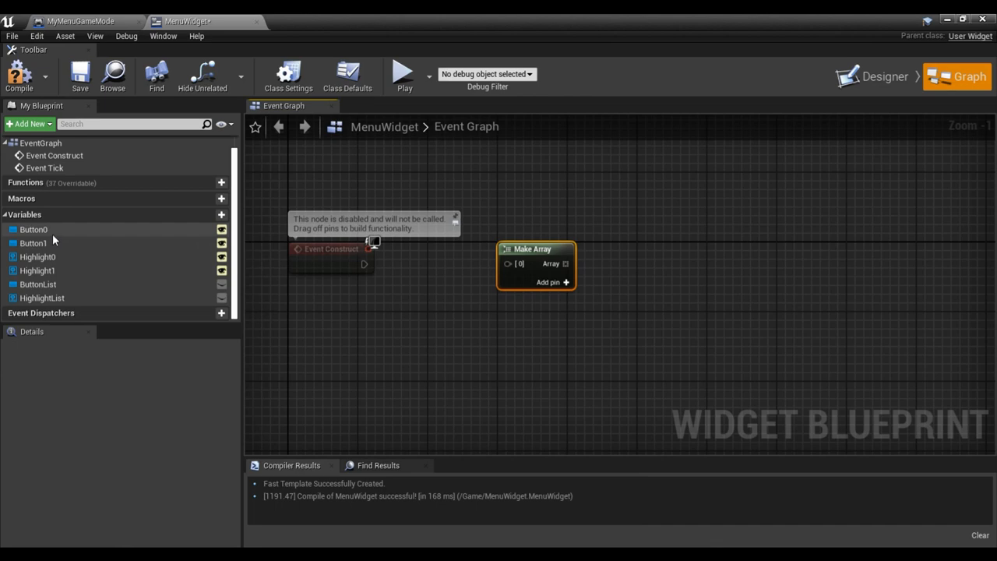
{"action": "mouse_move", "coordinate": [554, 283]}
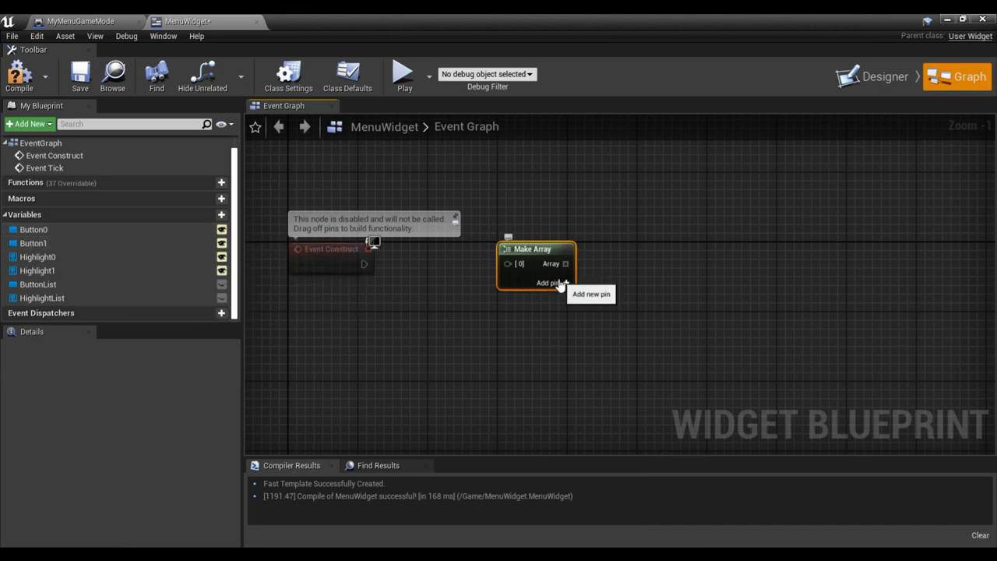
{"action": "left_click", "coordinate": [34, 229]}
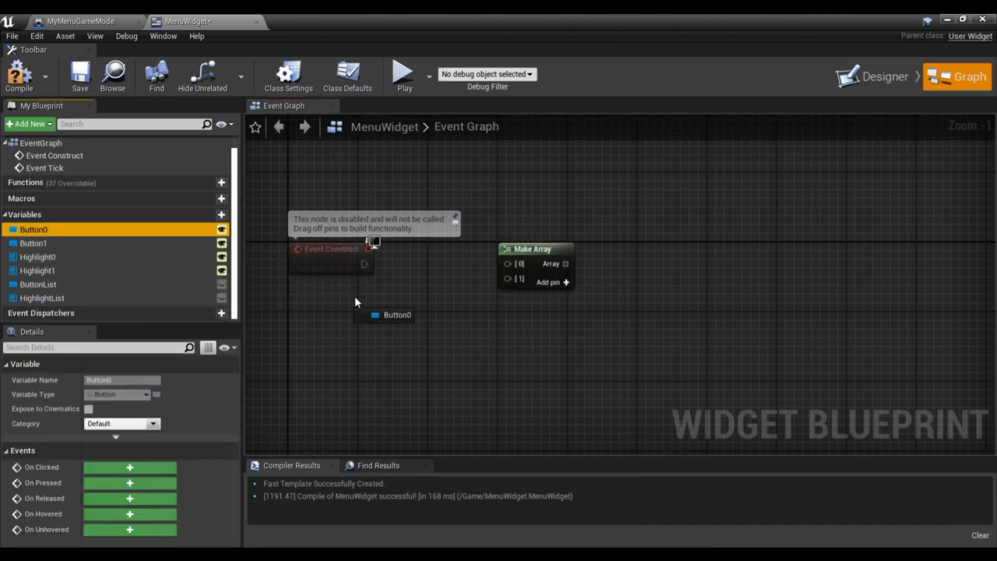
{"action": "left_click_drag", "start_coordinate": [398, 315], "coordinate": [506, 263]}
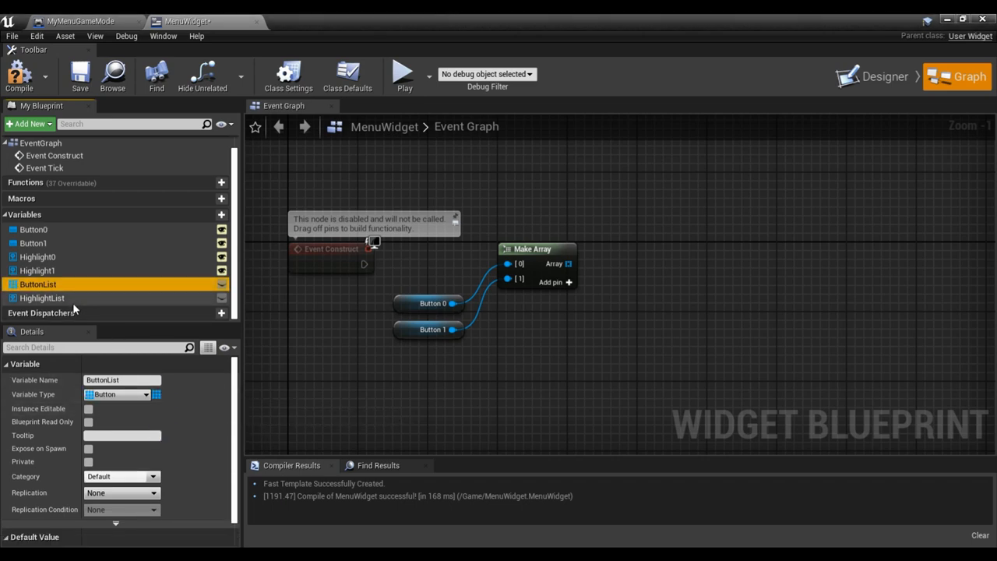
Make HighlightList an array container.
{"action": "left_click", "coordinate": [42, 297]}
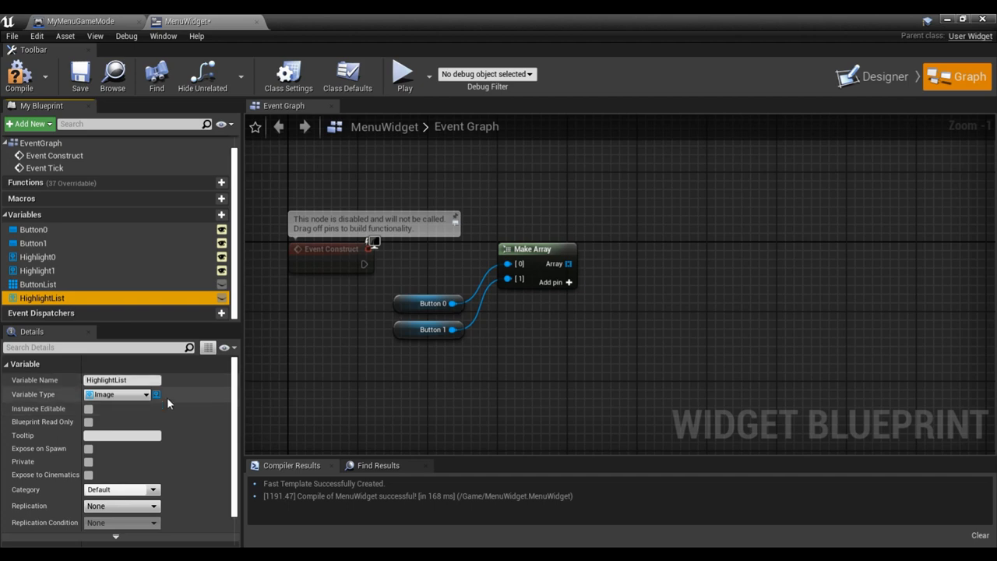
{"action": "left_click", "coordinate": [156, 394]}
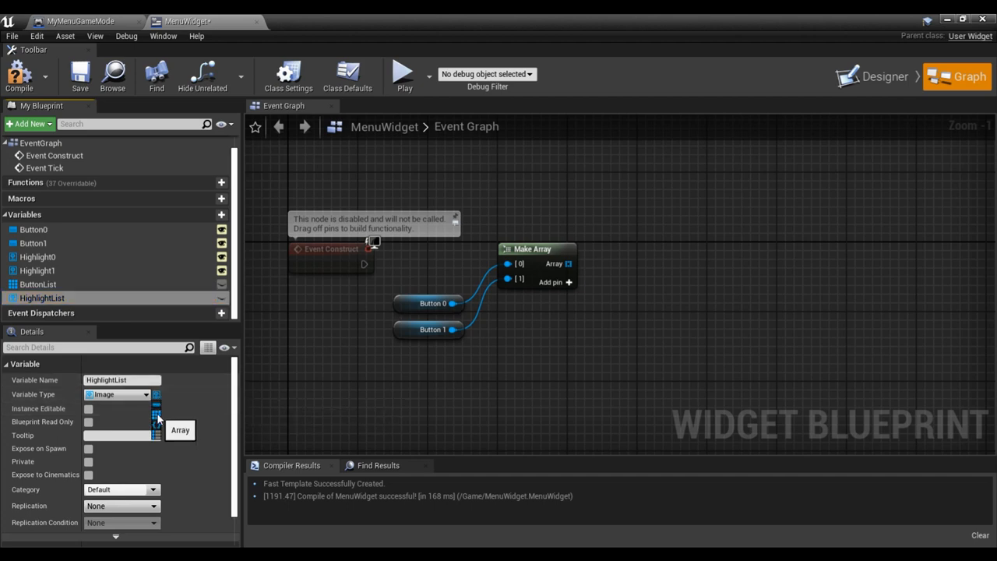
{"action": "left_click", "coordinate": [37, 283]}
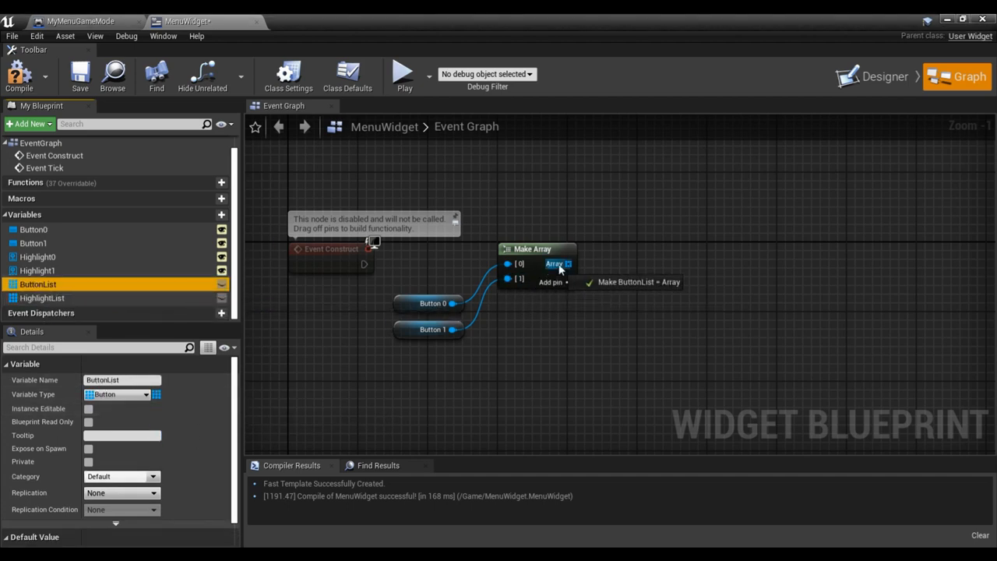
Set ButtonList from the button array, then chain Set HighlightList after it.
{"action": "left_click", "coordinate": [638, 282]}
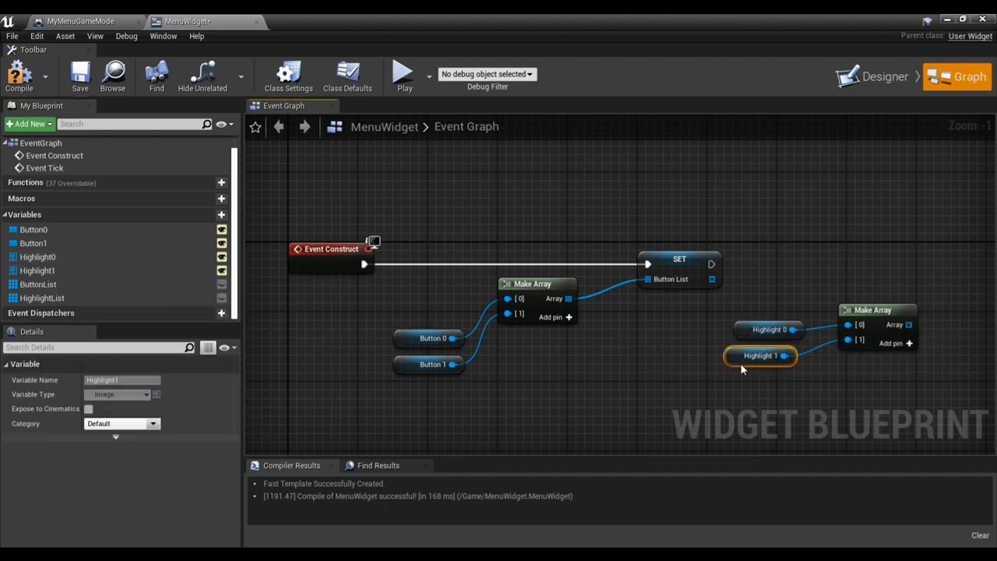
{"action": "mouse_move", "coordinate": [761, 355]}
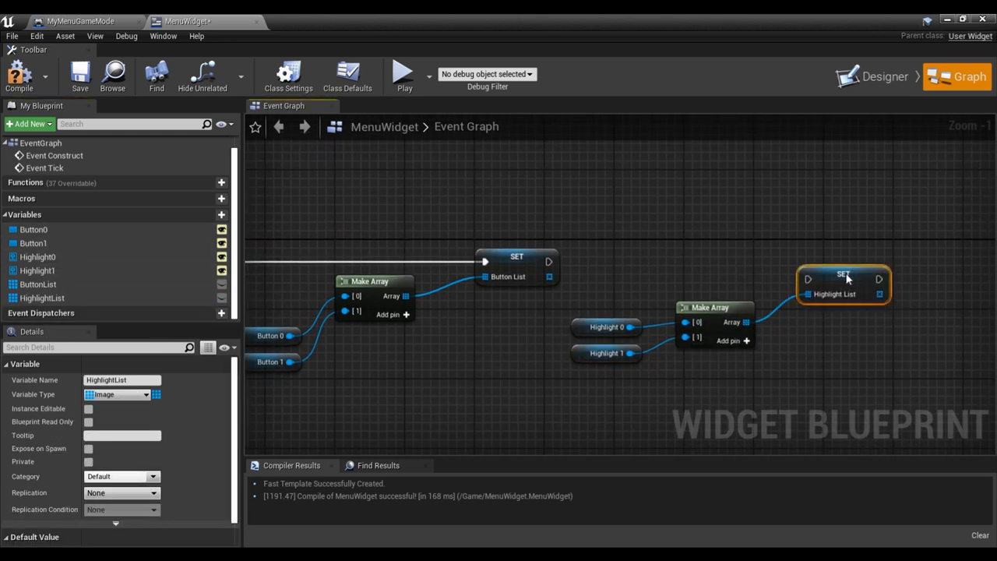
{"action": "left_click_drag", "start_coordinate": [548, 262], "coordinate": [807, 279]}
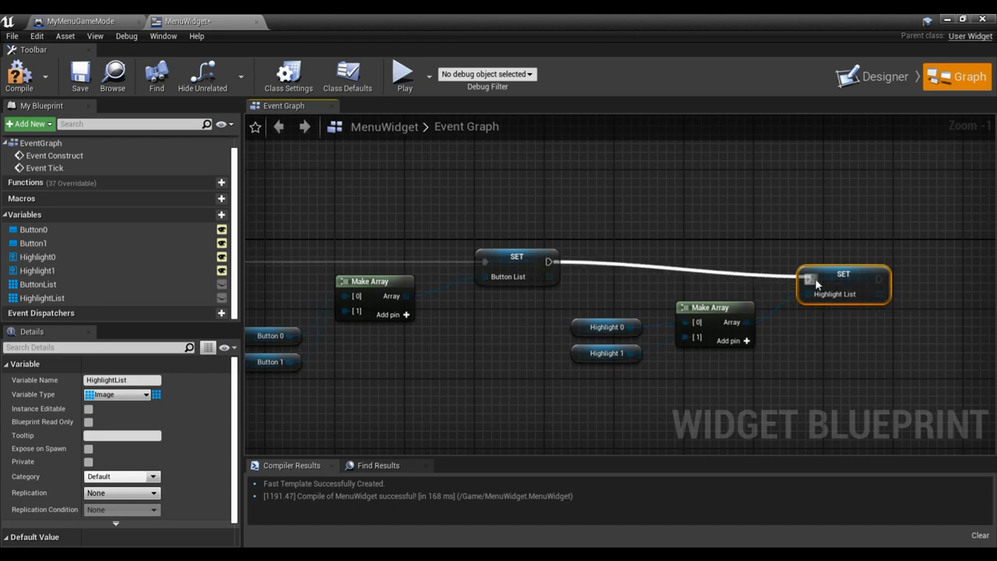